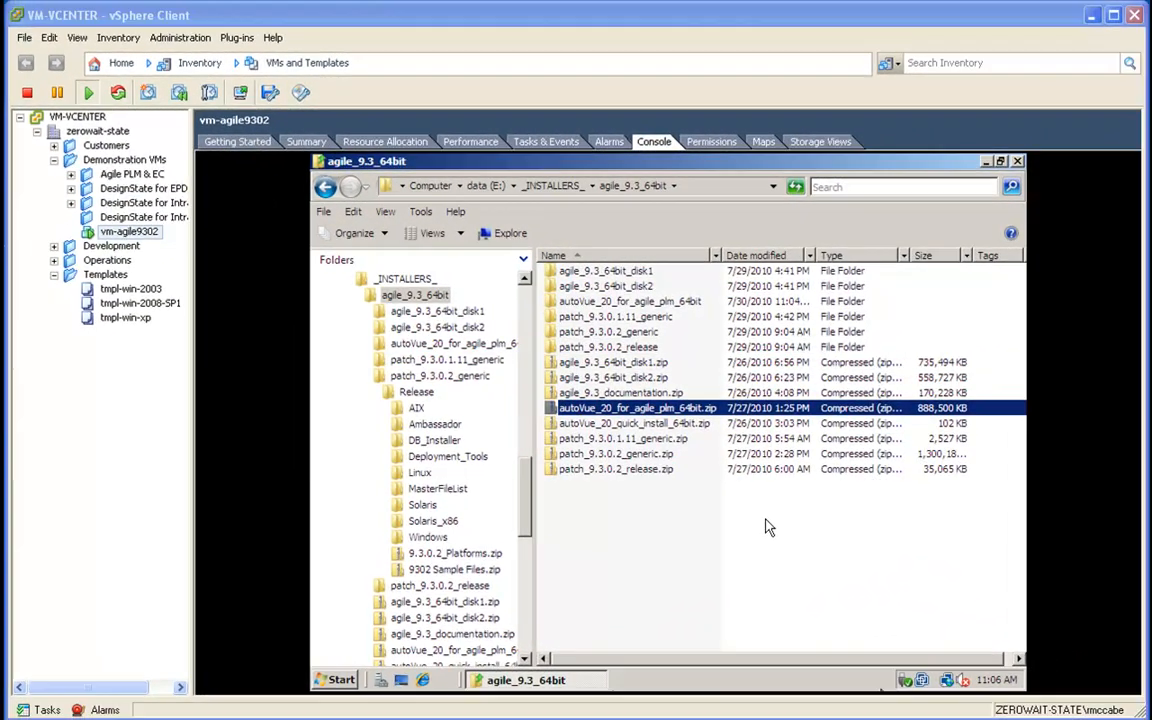
mouse_move(668, 304)
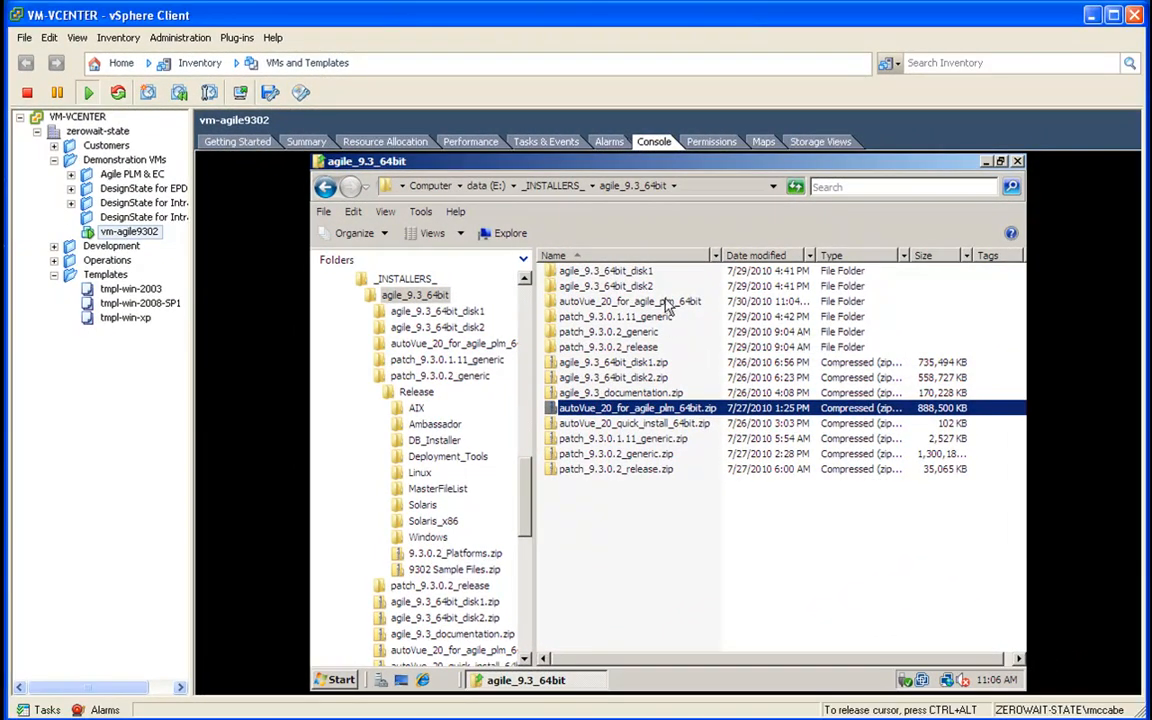
Launch setup_av_win.exe from the autovue_20_for_agile_plm_64bit folder.
double_click(628, 300)
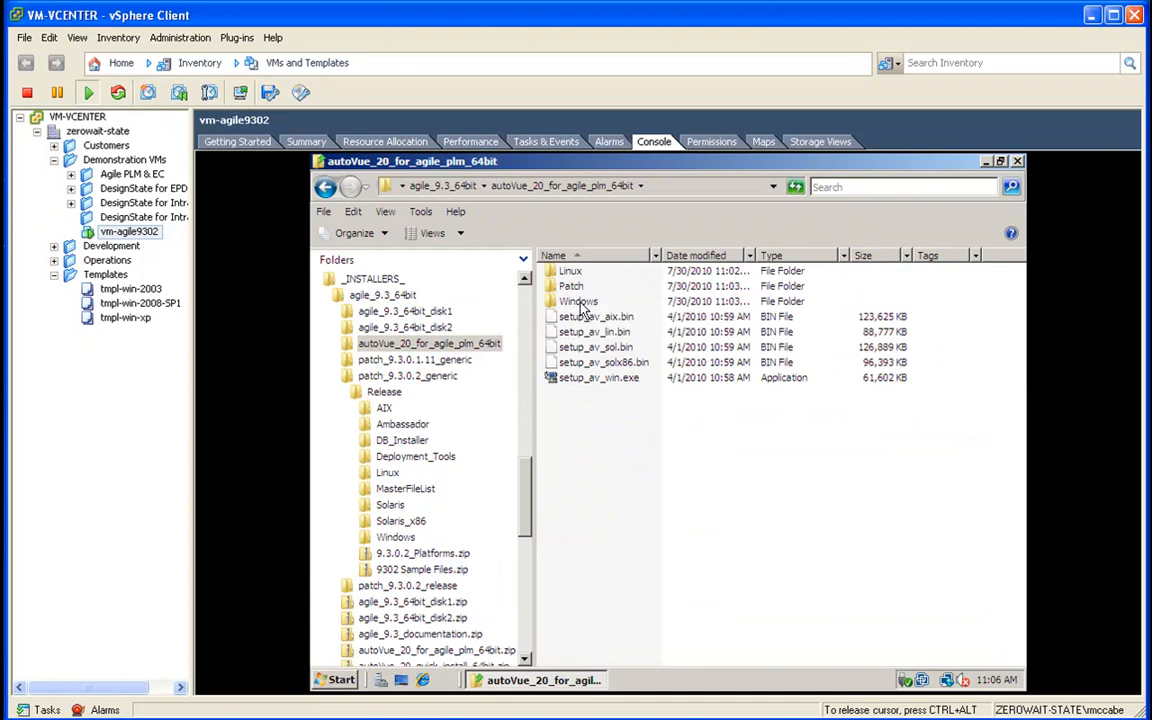
mouse_move(600, 378)
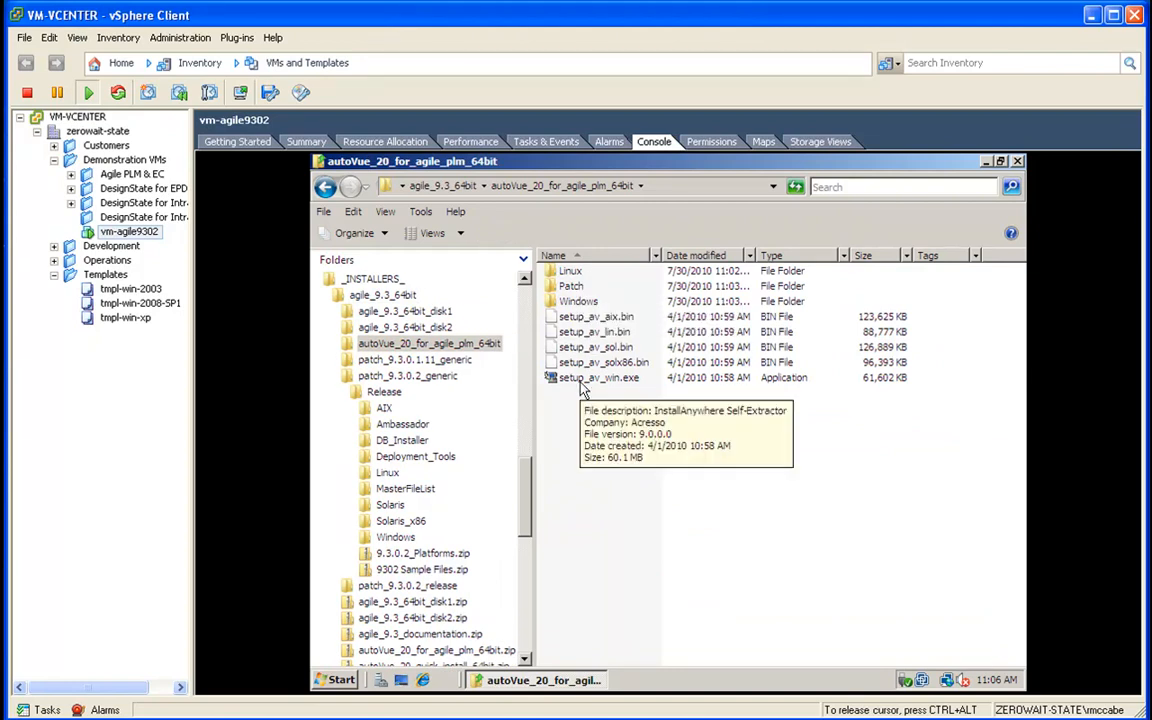
double_click(598, 376)
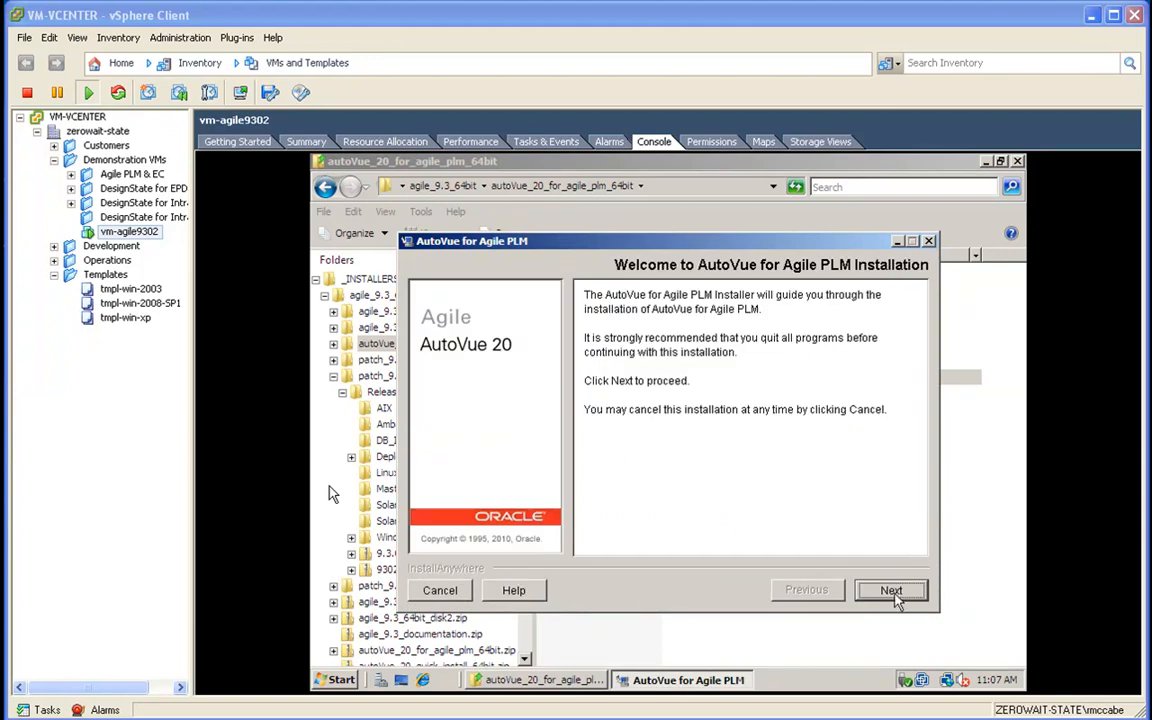
Accept the license and enter user 'ZwsUser' and company 'Zero Wait-State' as customer information.
click(888, 590)
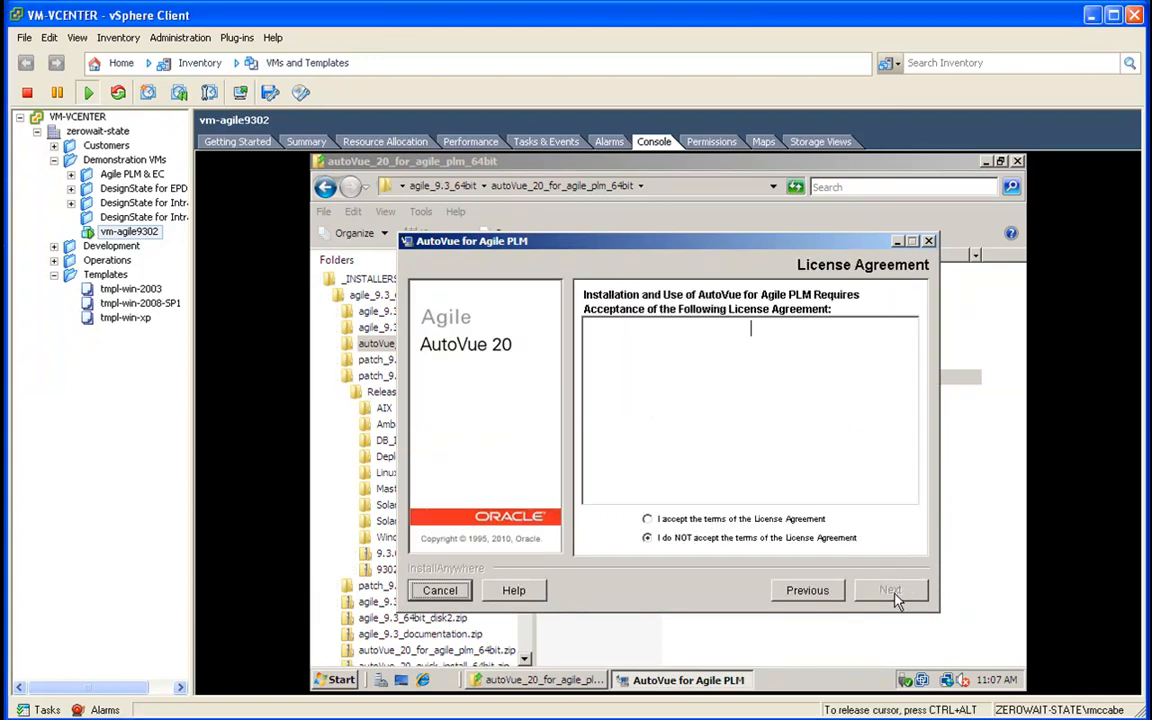
click(888, 590)
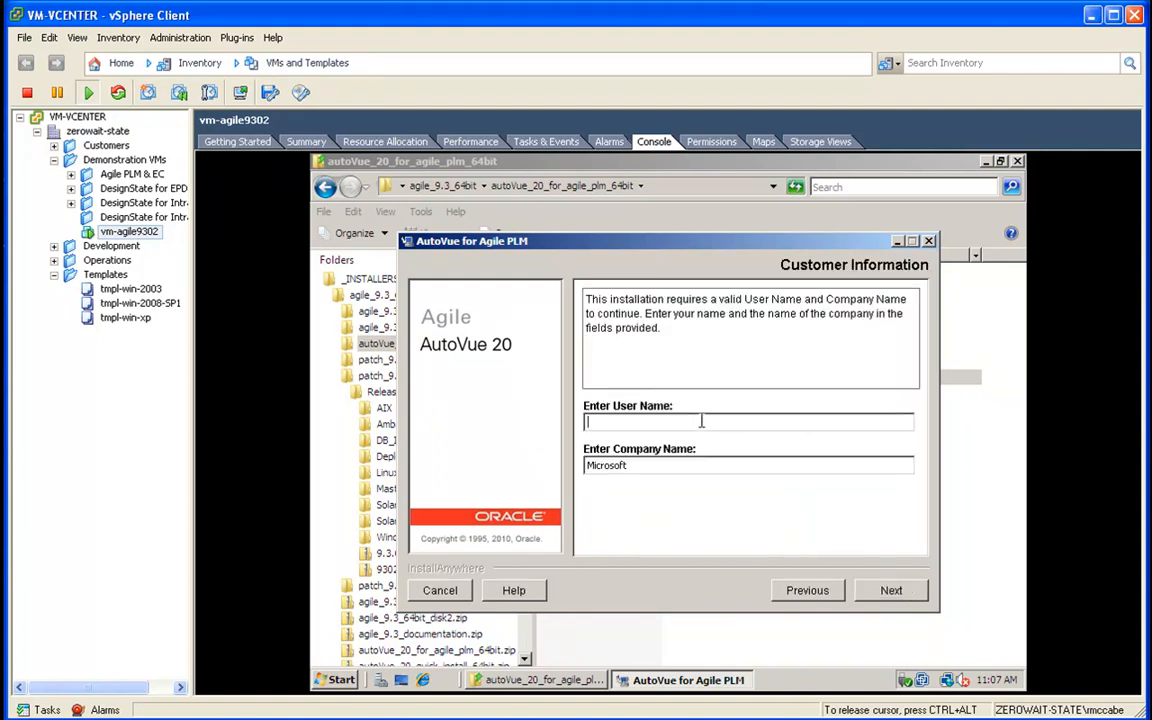
text(Zws)
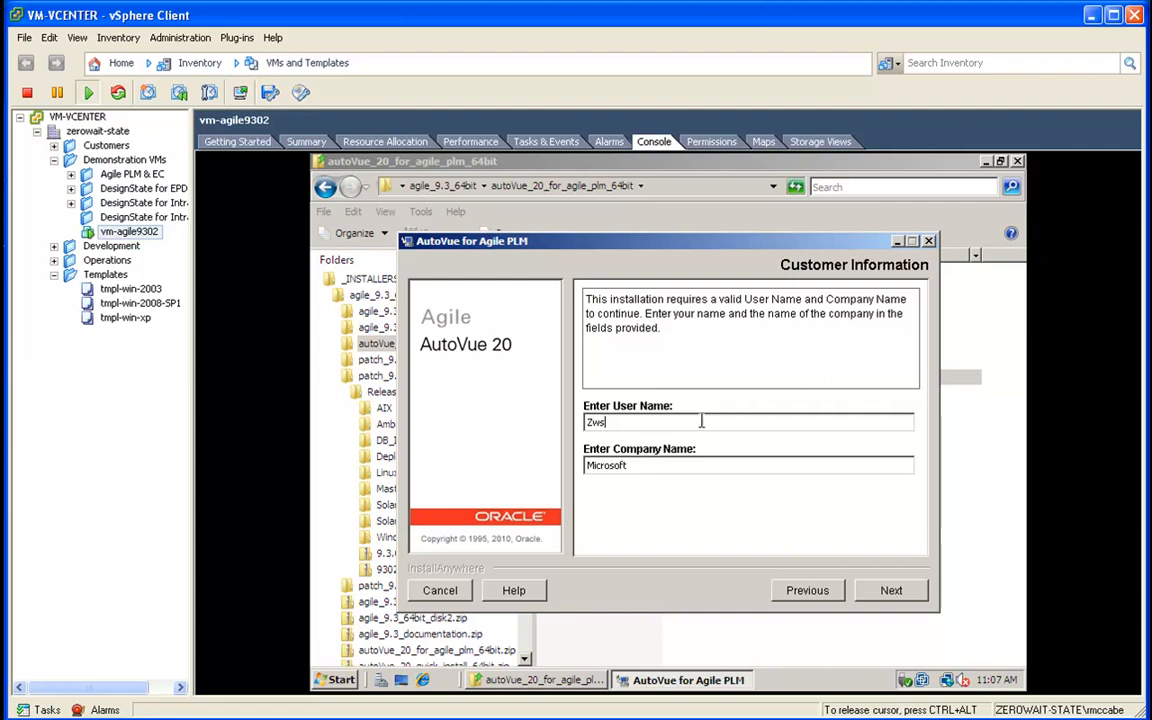
text(User)
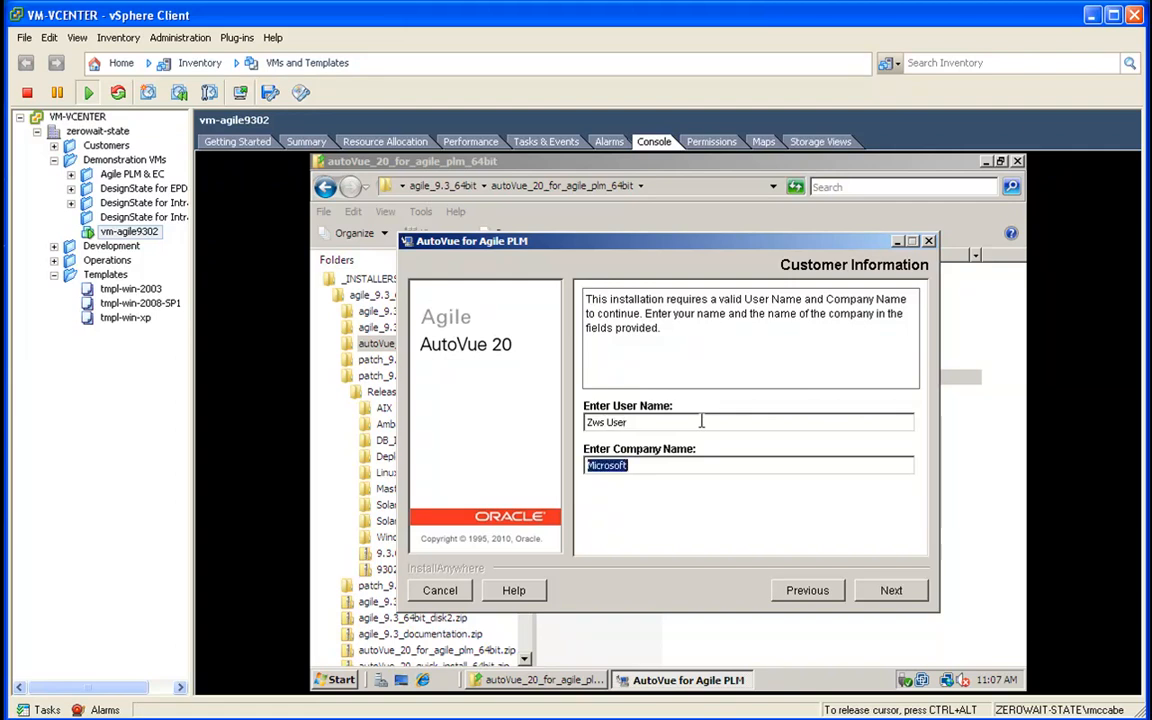
text(Zero W)
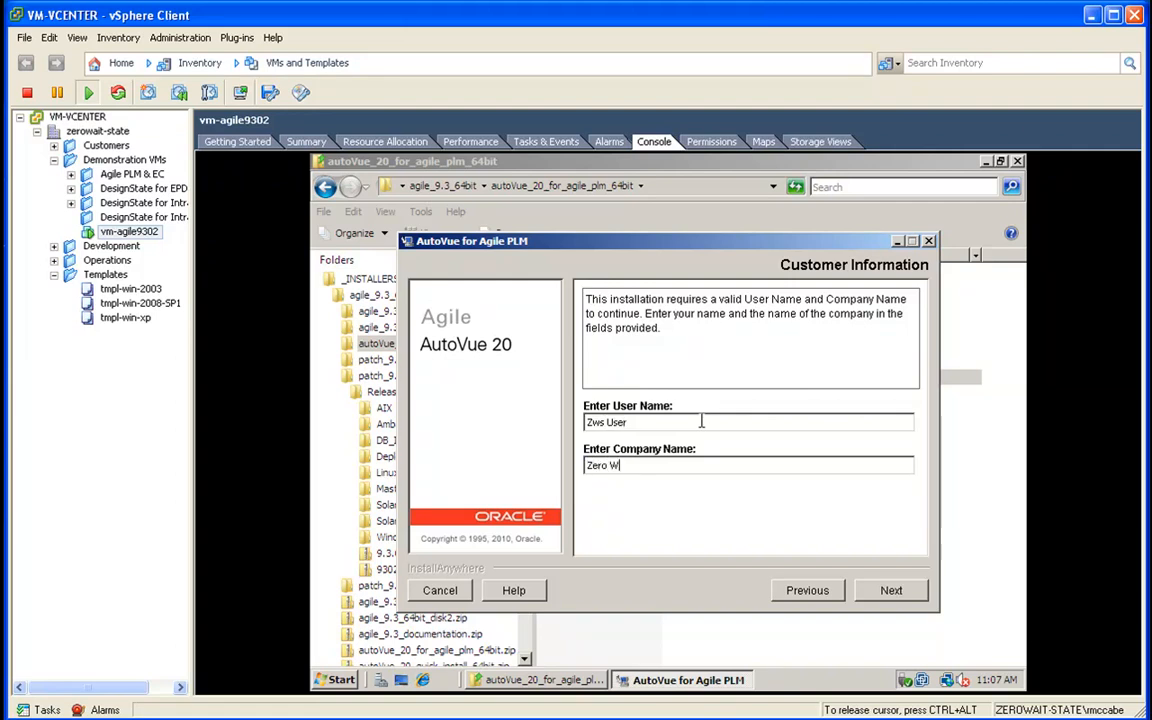
text(ait-State)
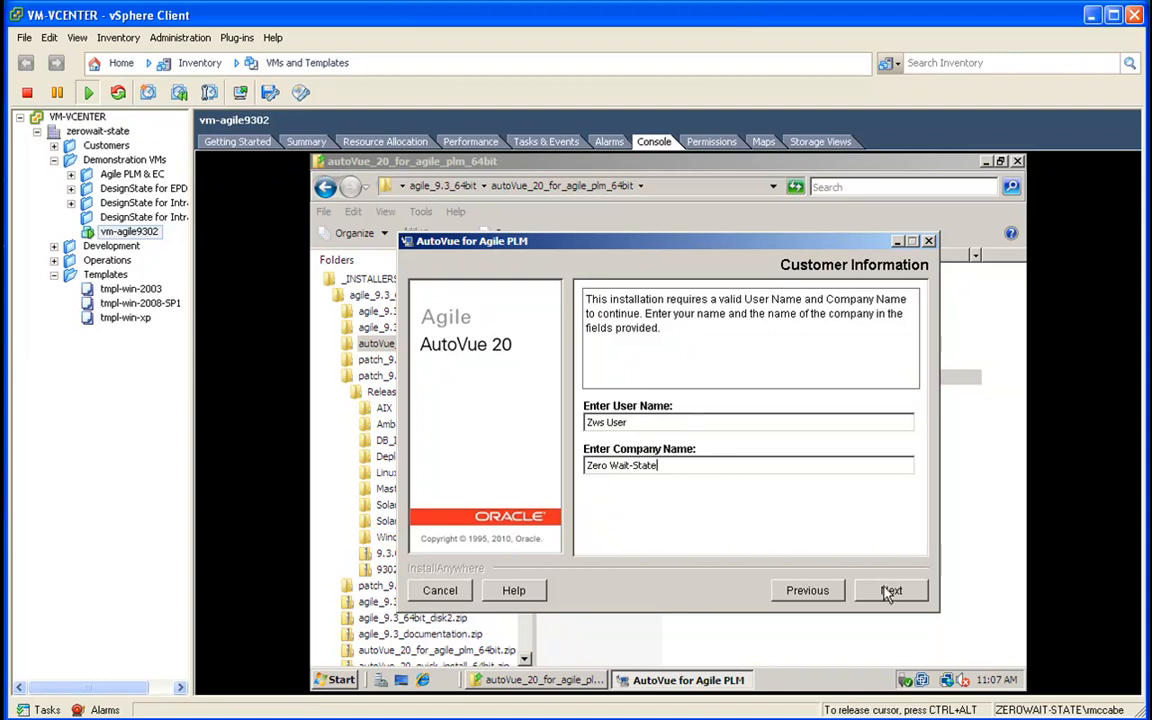
click(890, 590)
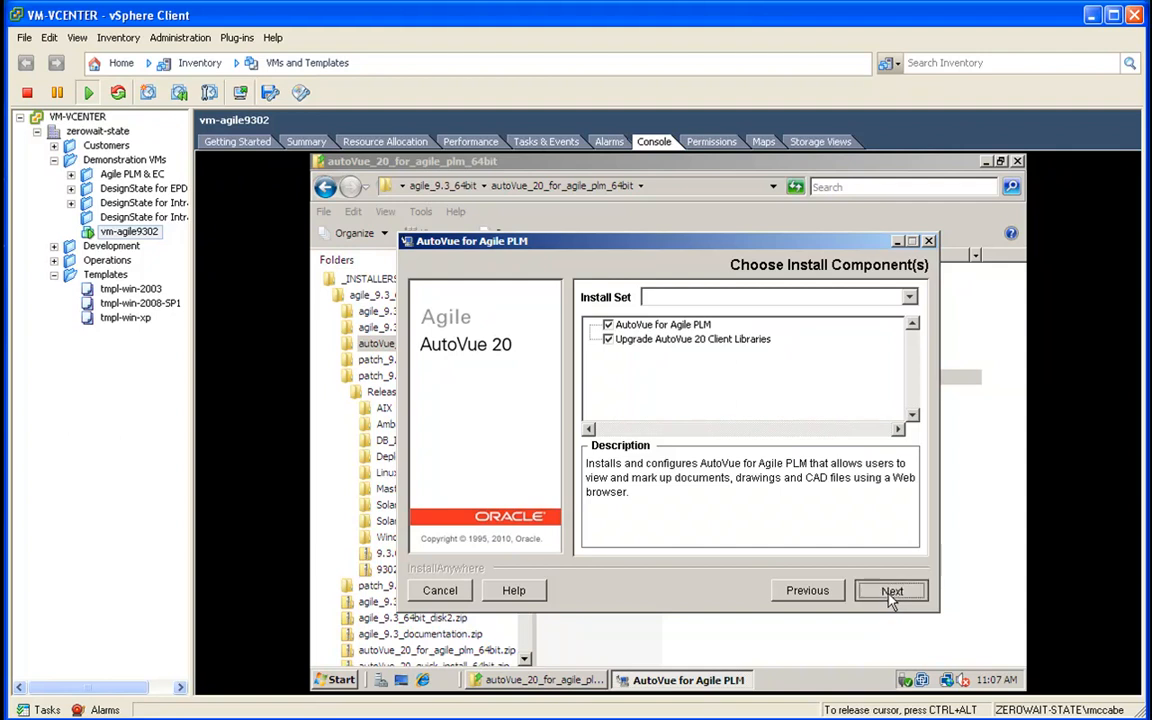
Complete a new AutoVue 20 install with default components, location, server host/port, Windows platform and shortcuts.
click(890, 590)
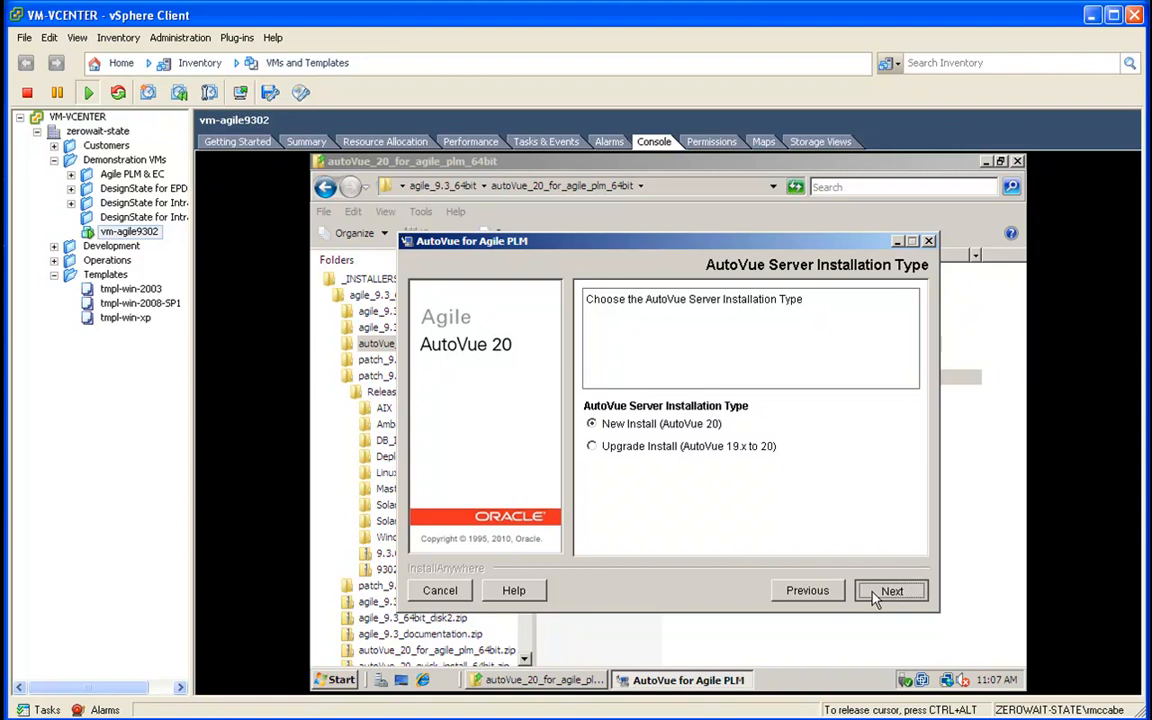
click(892, 590)
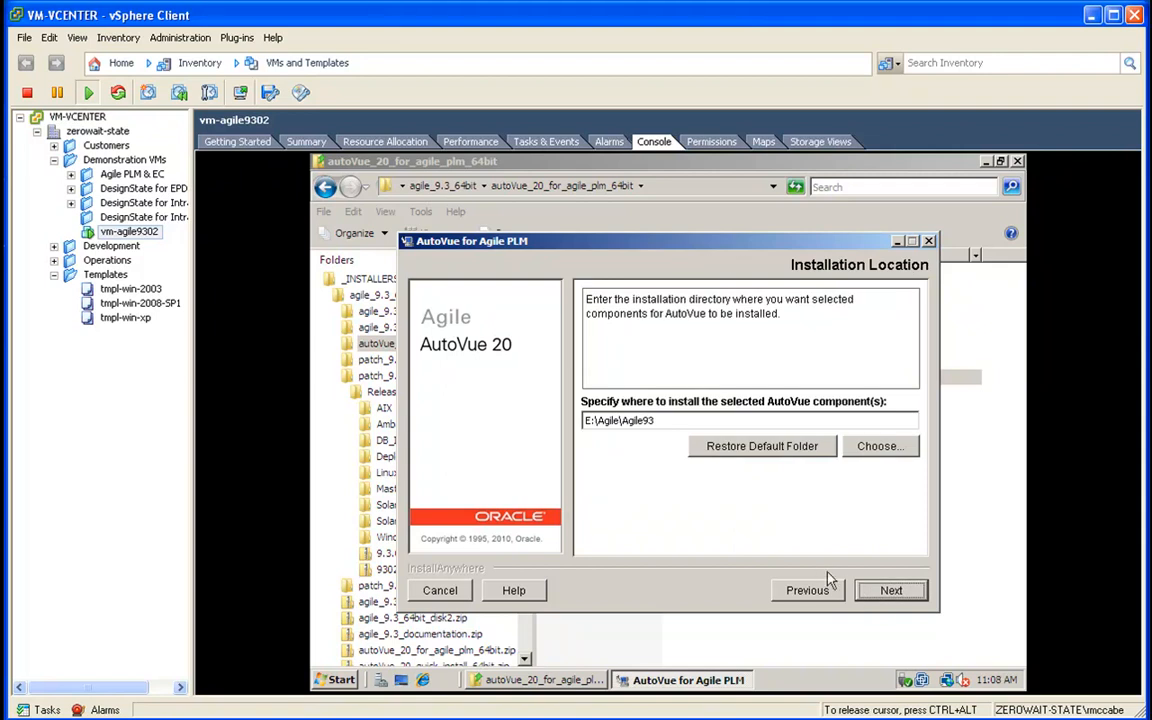
click(888, 590)
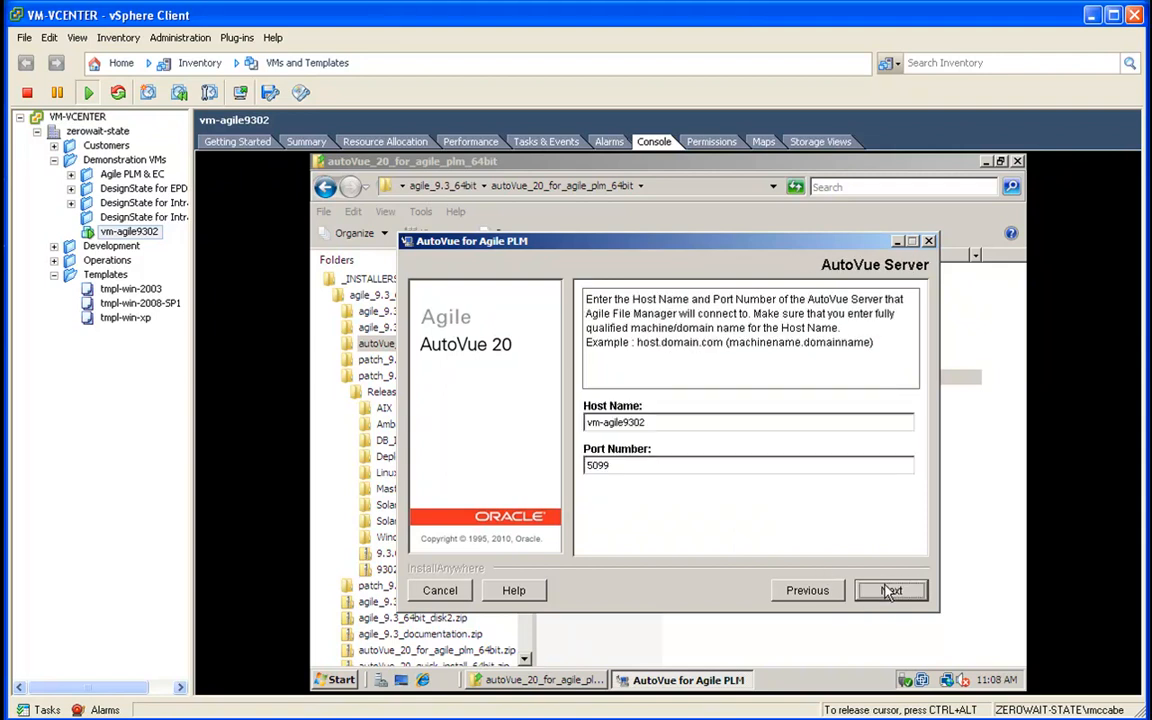
click(888, 590)
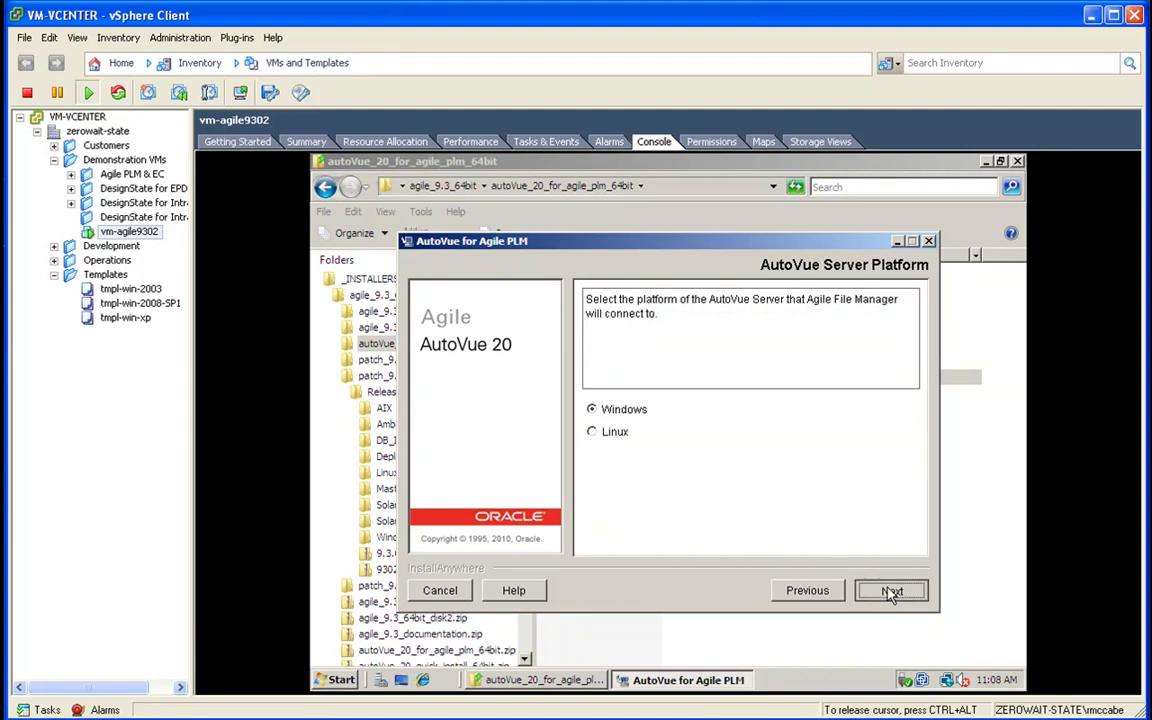
click(890, 590)
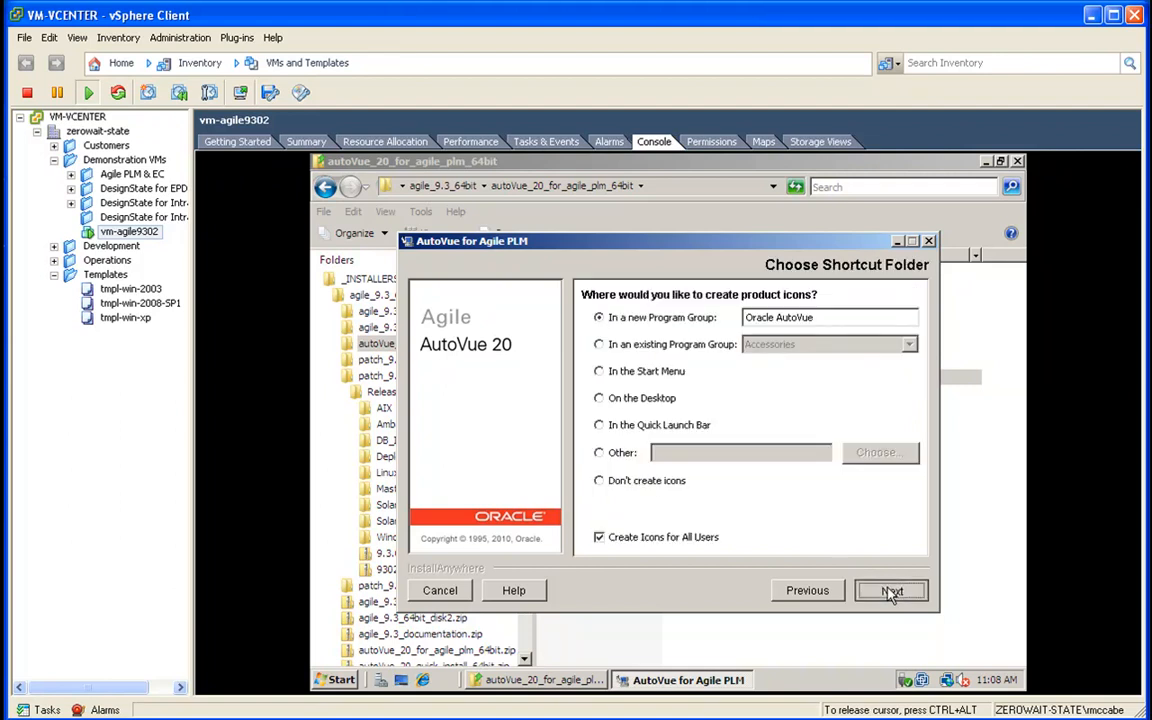
click(888, 590)
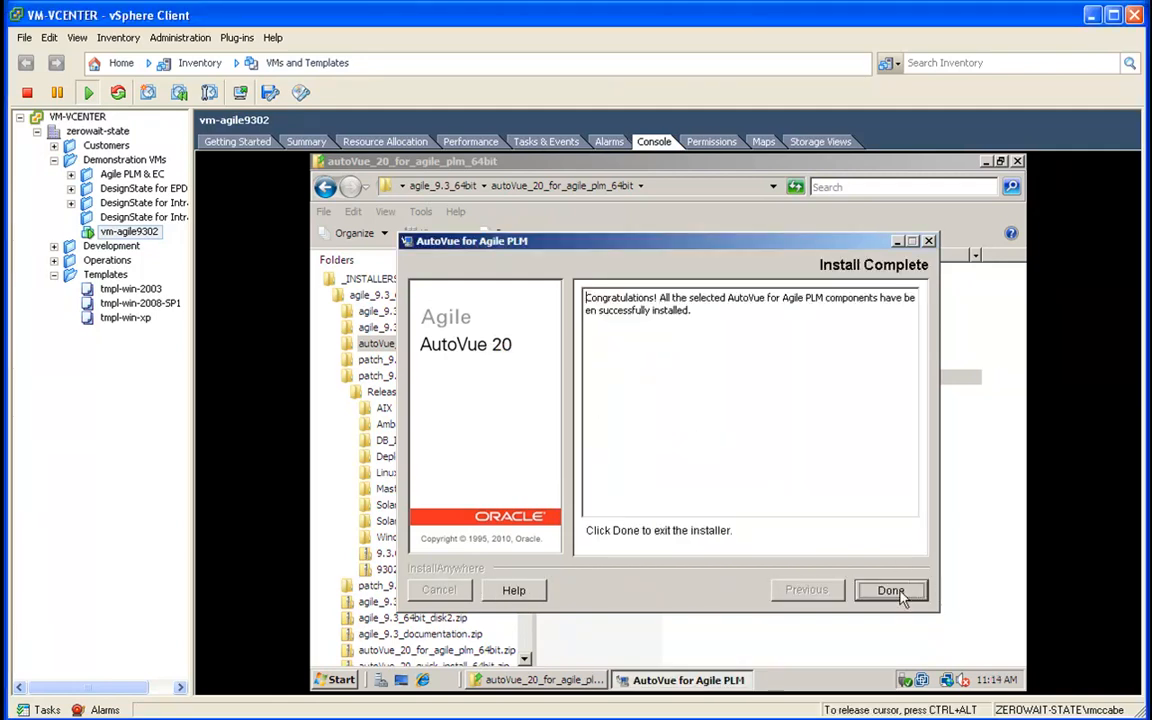
click(888, 590)
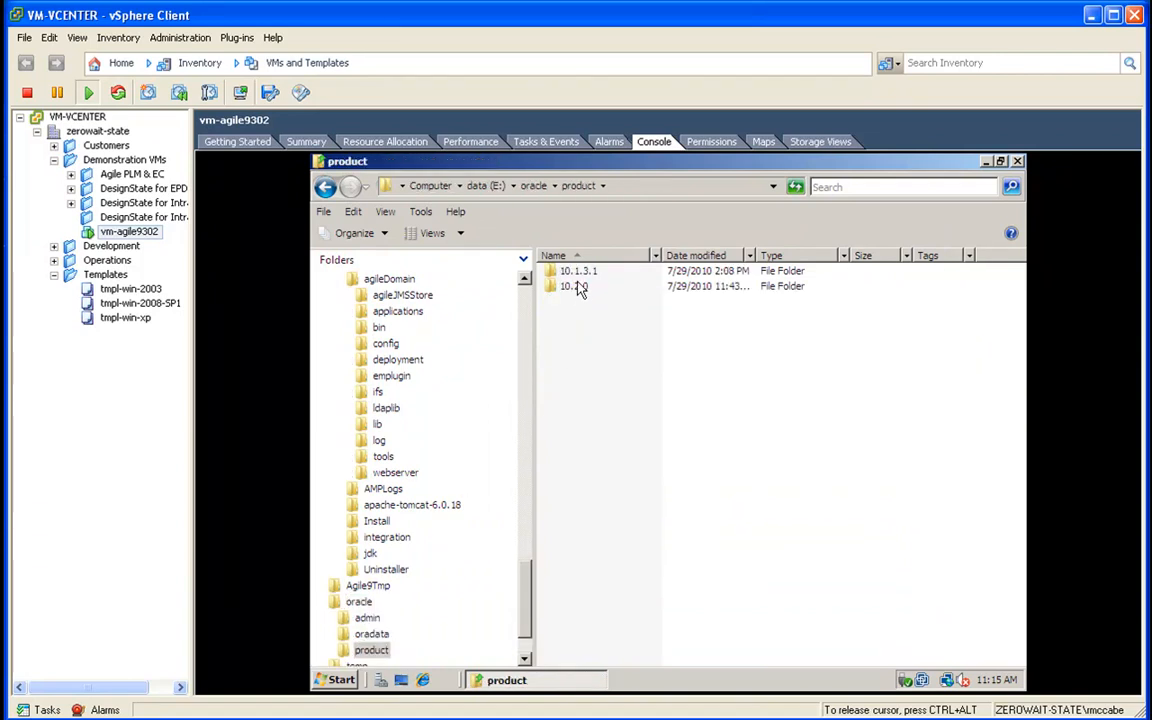
Browse into the 10.1.3.1 product folder and the agileDomain bin folder, then head to the Start menu.
click(578, 270)
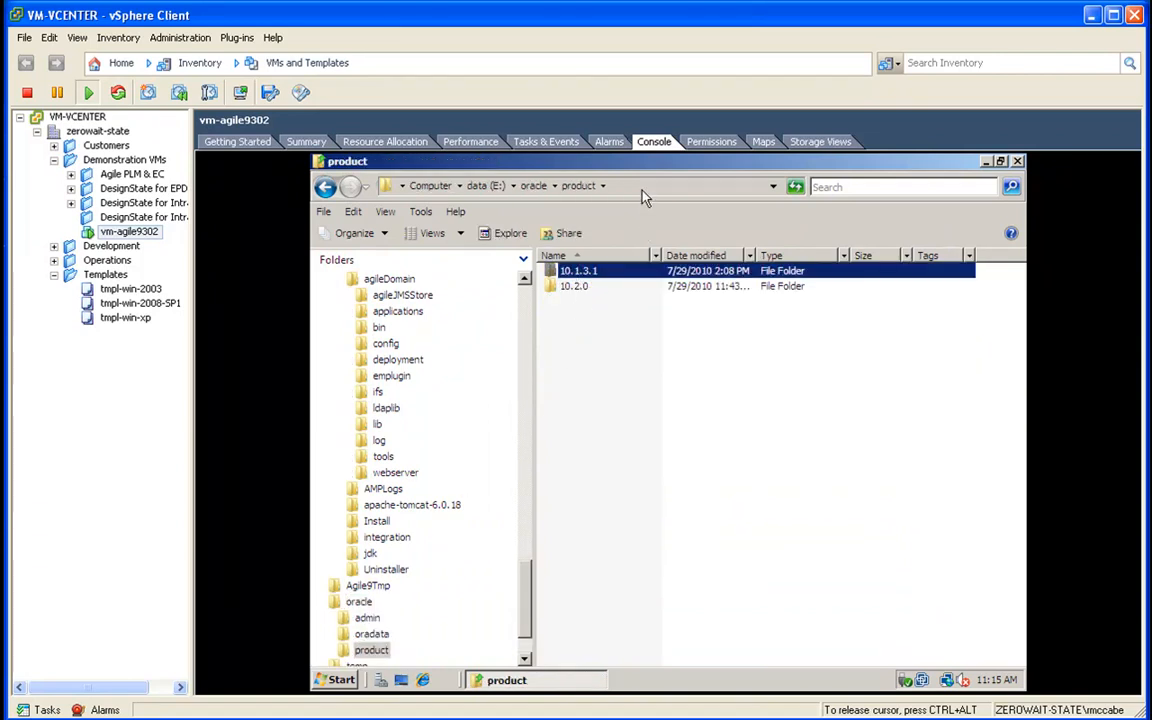
double_click(578, 270)
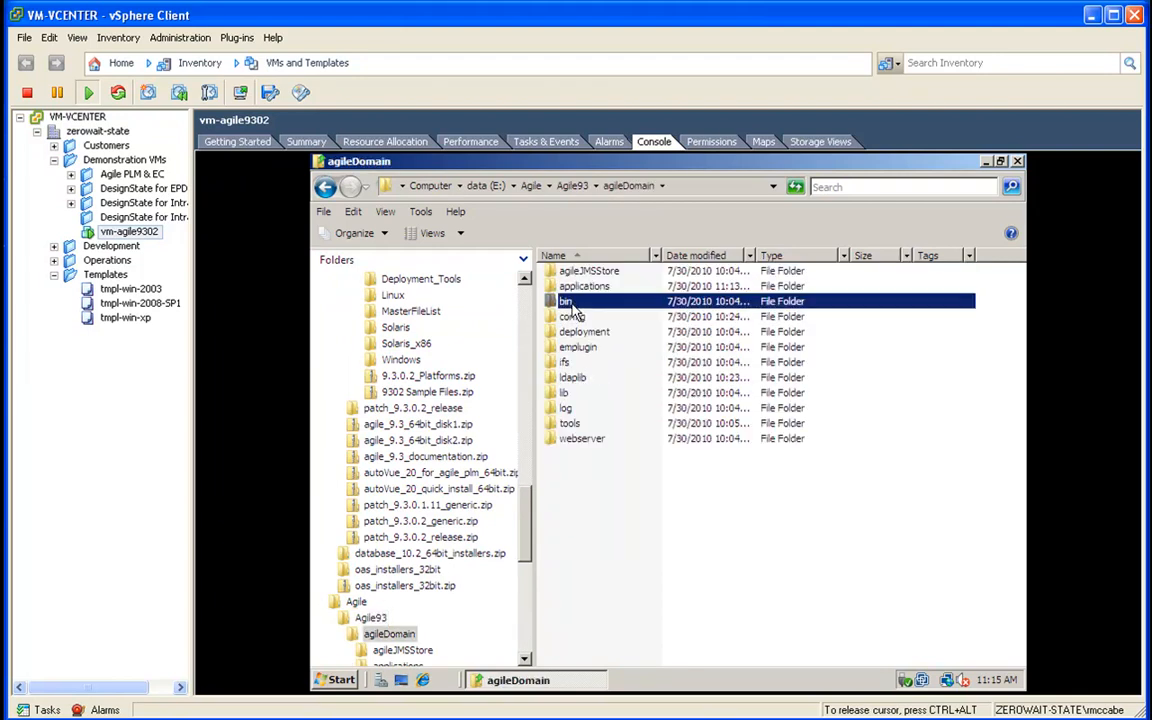
double_click(566, 300)
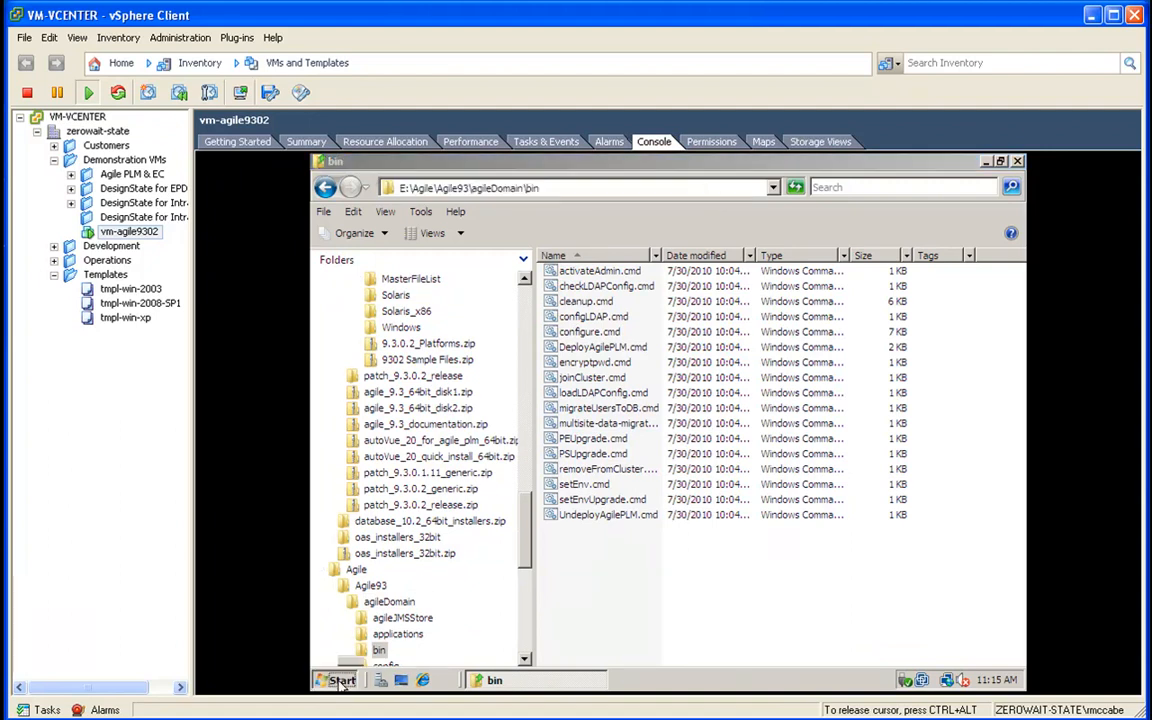
click(338, 680)
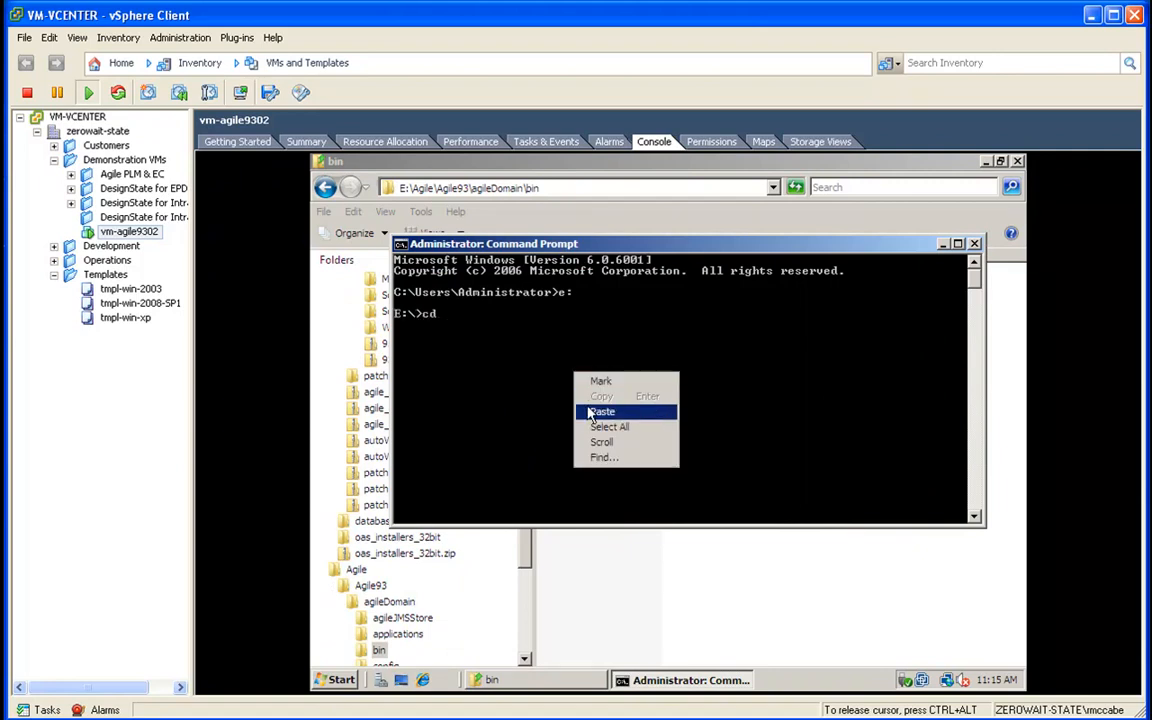
click(602, 412)
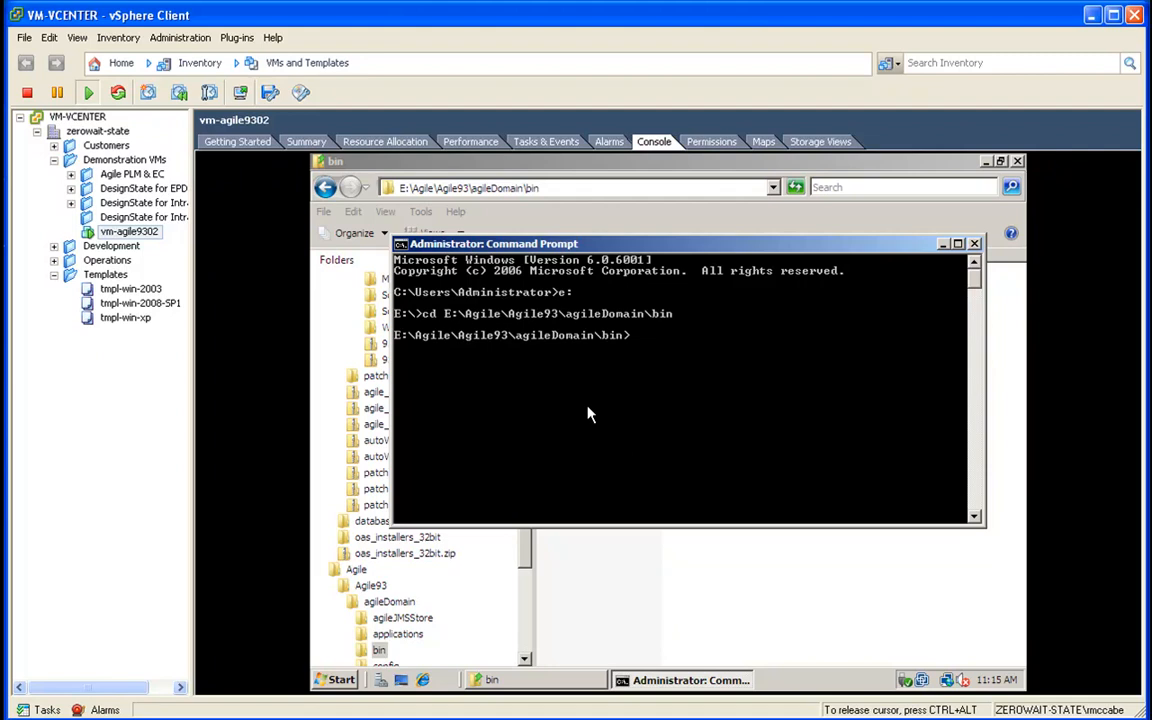
text(undeploy)
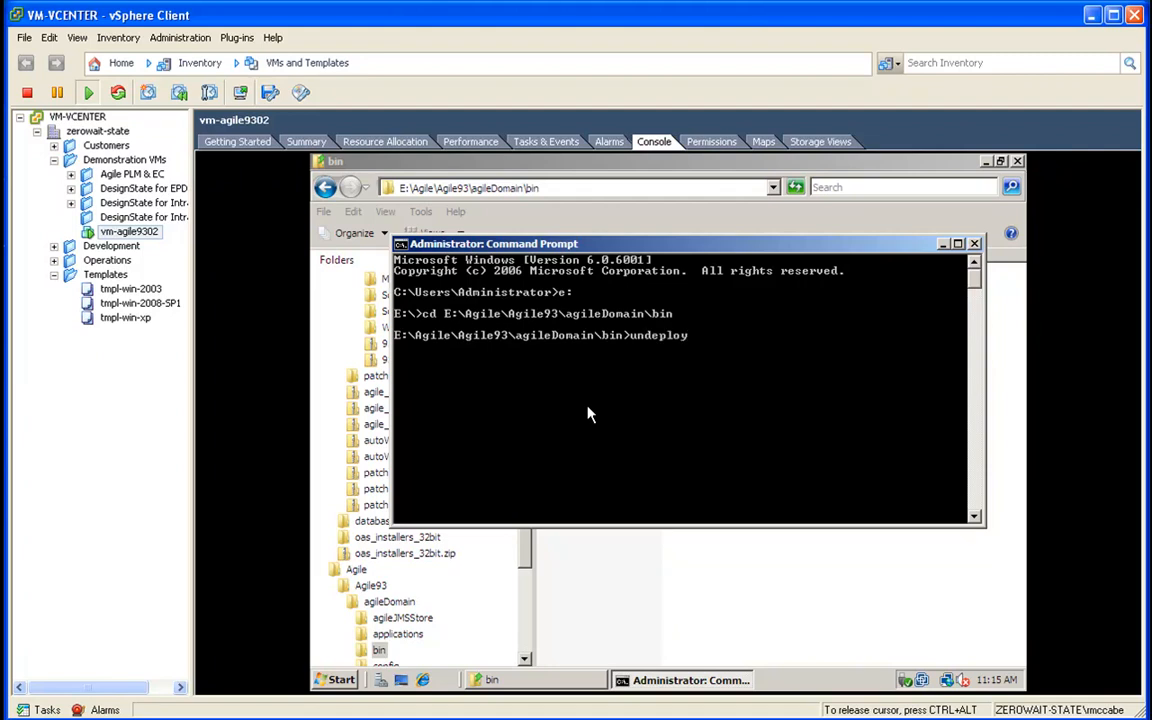
text(agileplm)
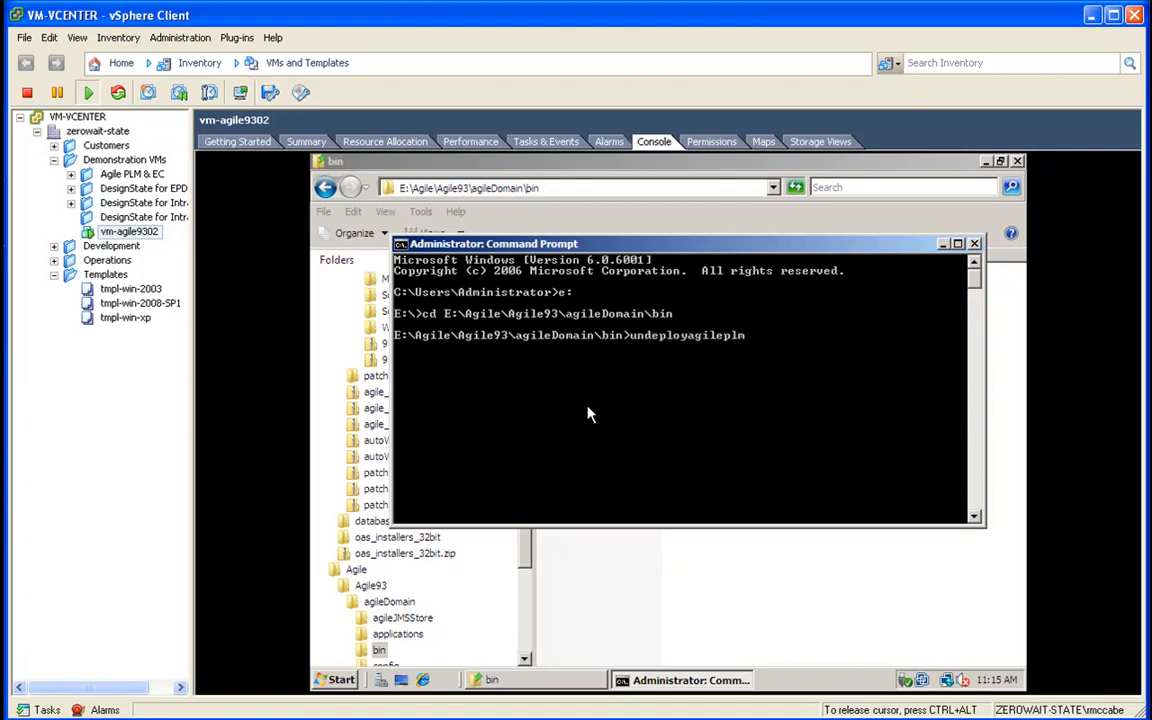
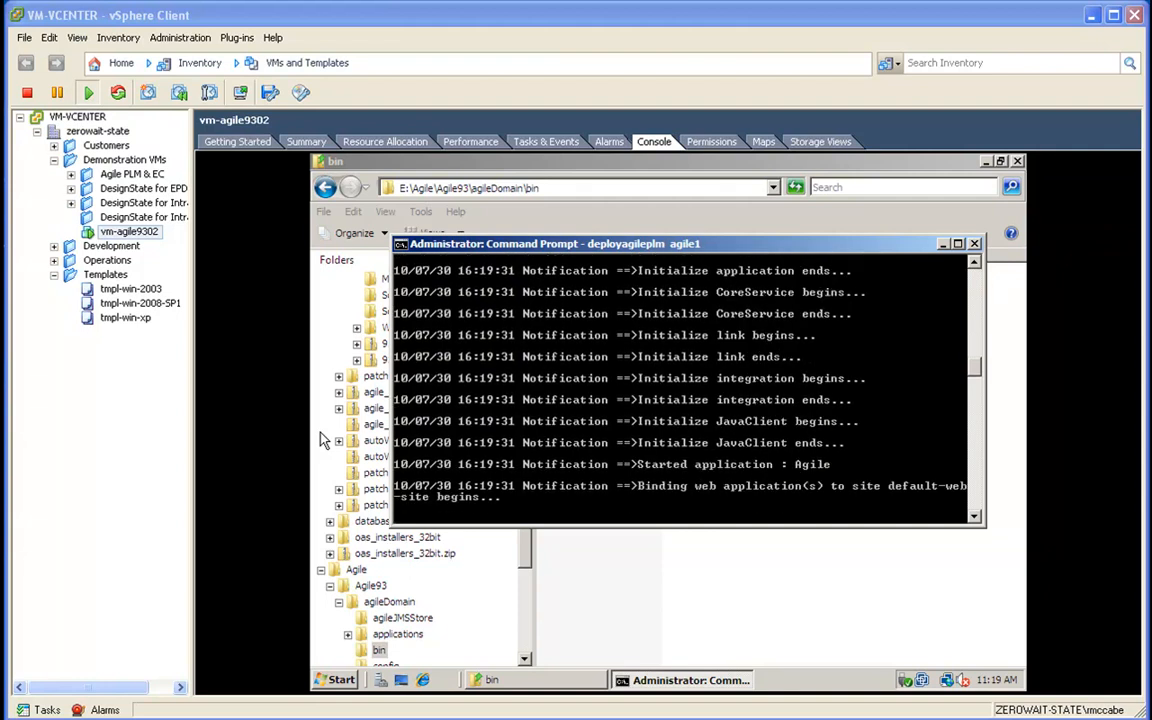
scroll(down, 3)
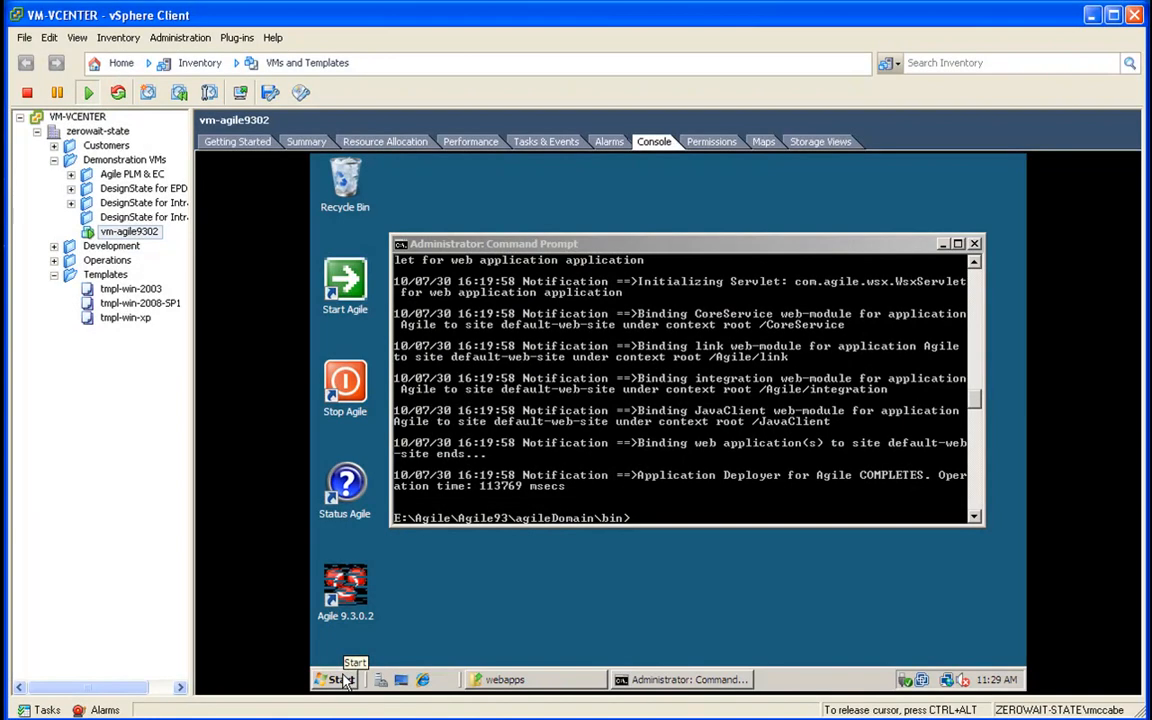
click(338, 680)
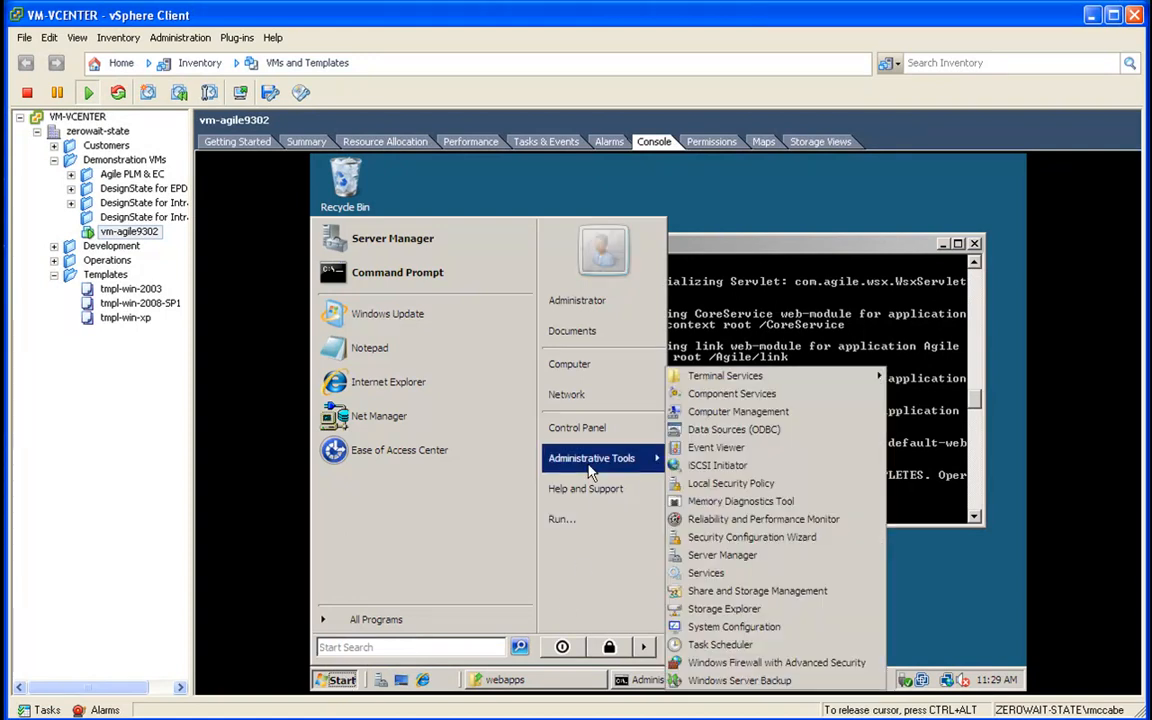
mouse_move(706, 572)
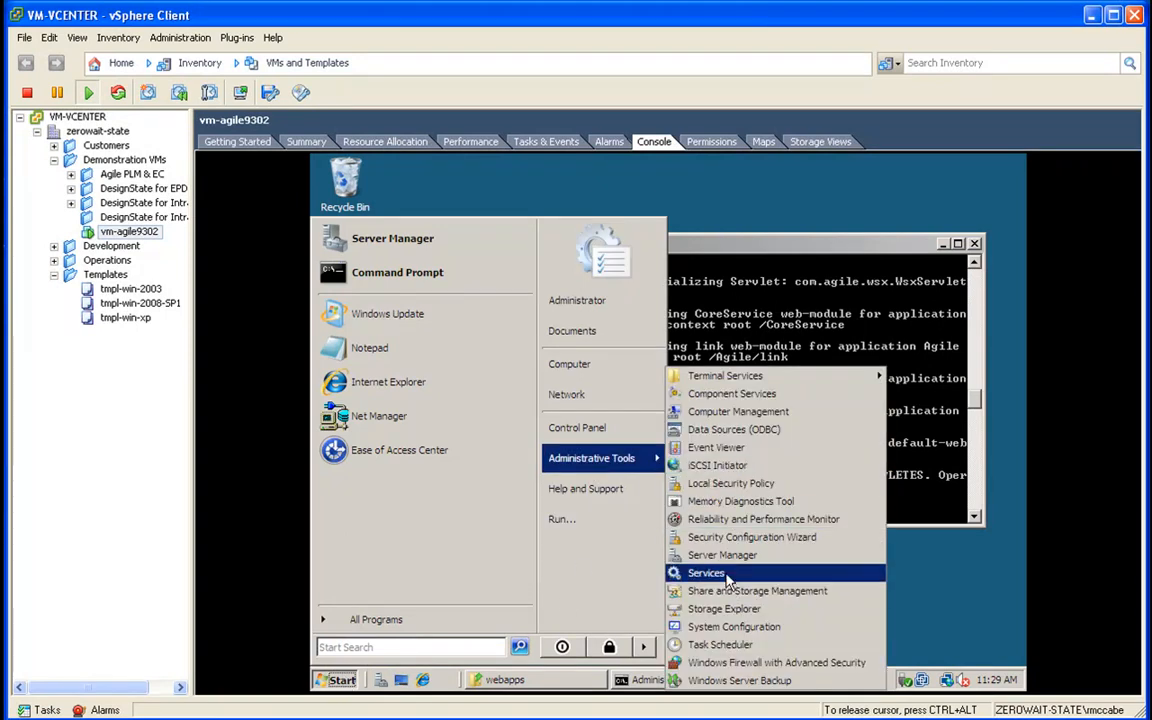
click(706, 572)
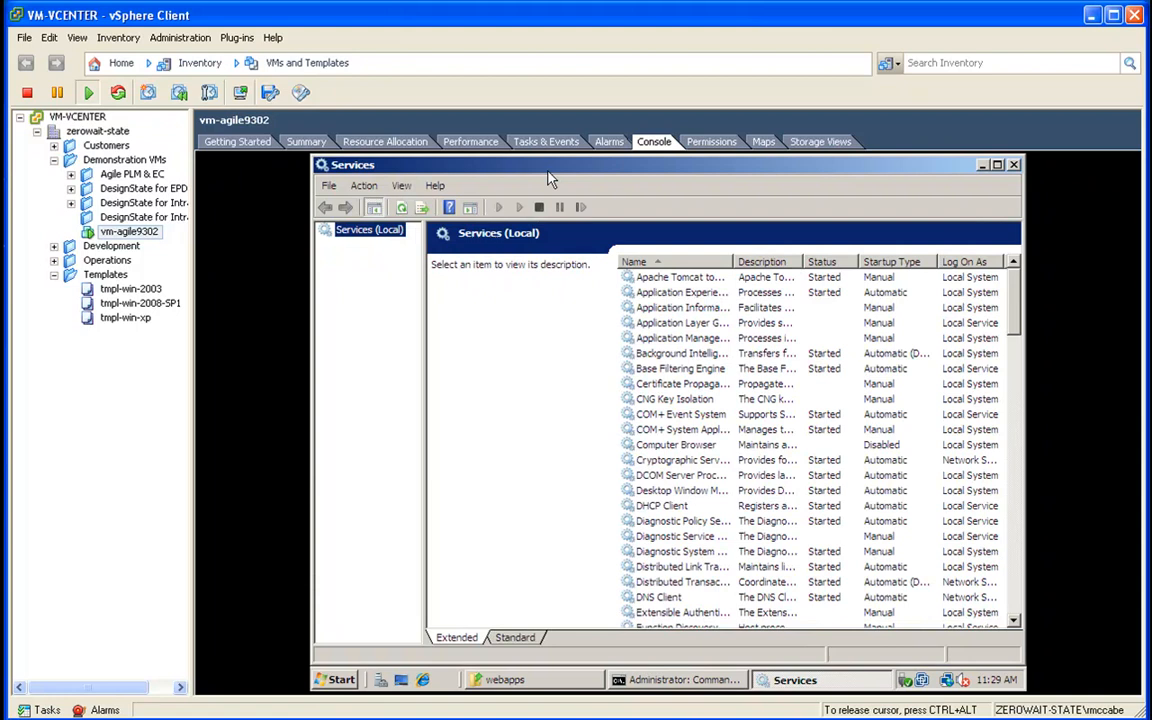
click(680, 276)
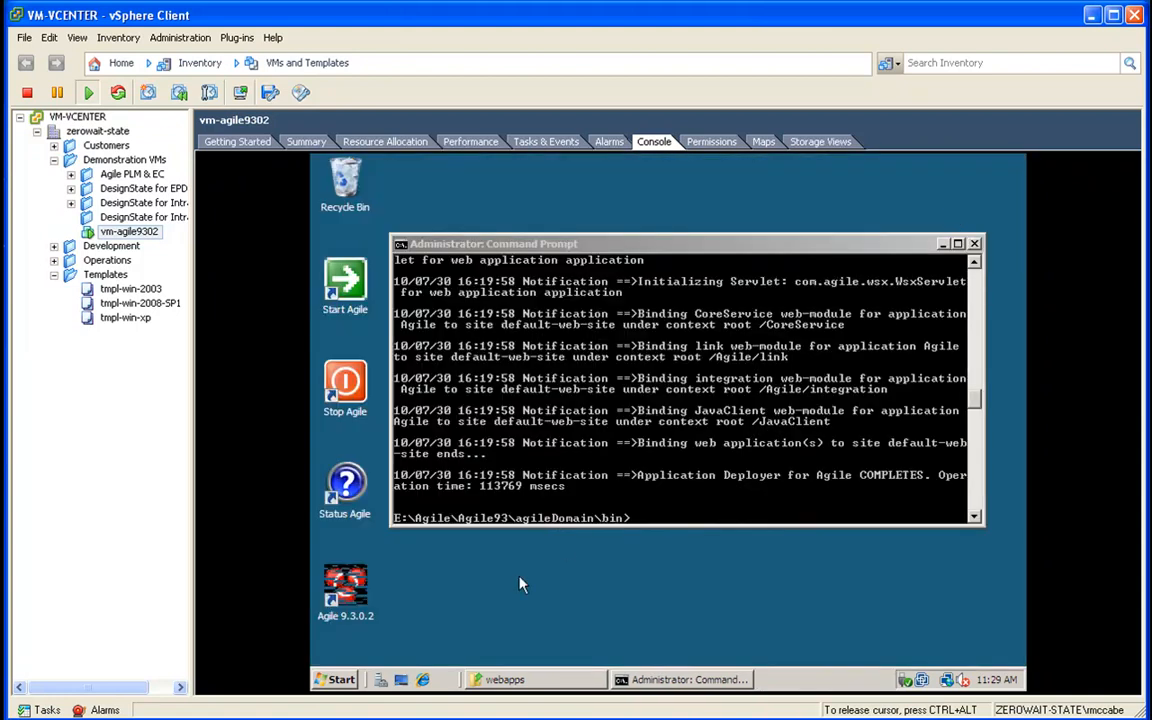
click(336, 680)
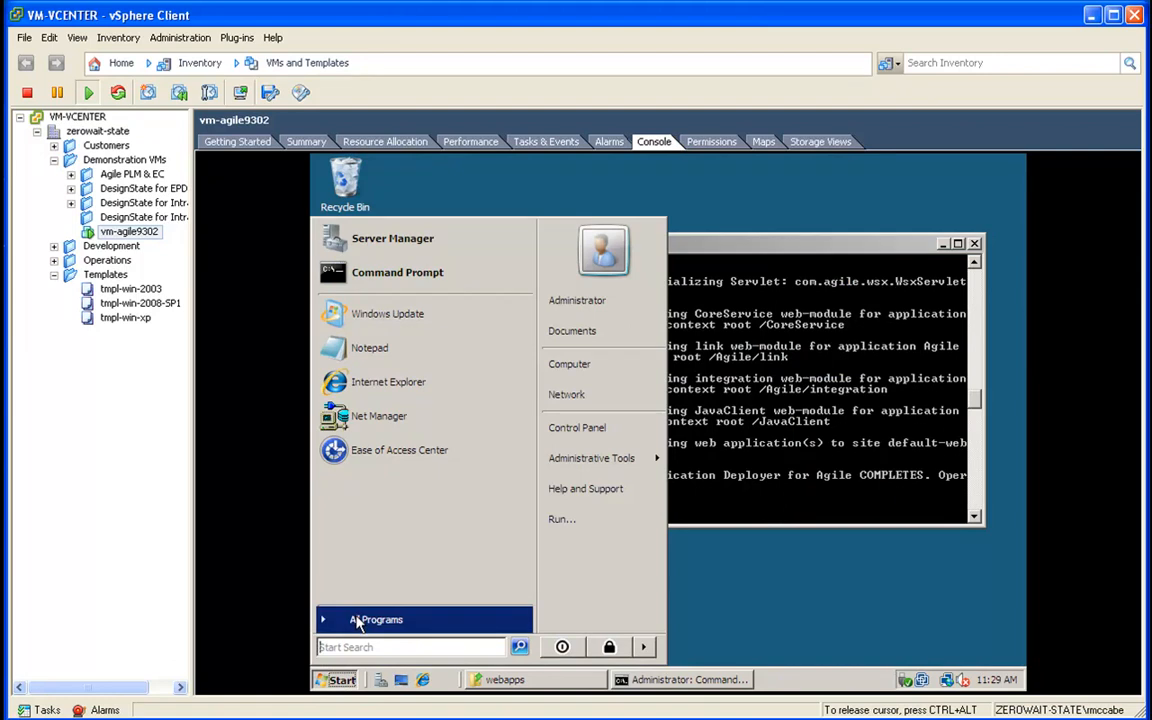
Start AutoVue Server from All Programs and, once running, launch Internet Explorer.
click(376, 620)
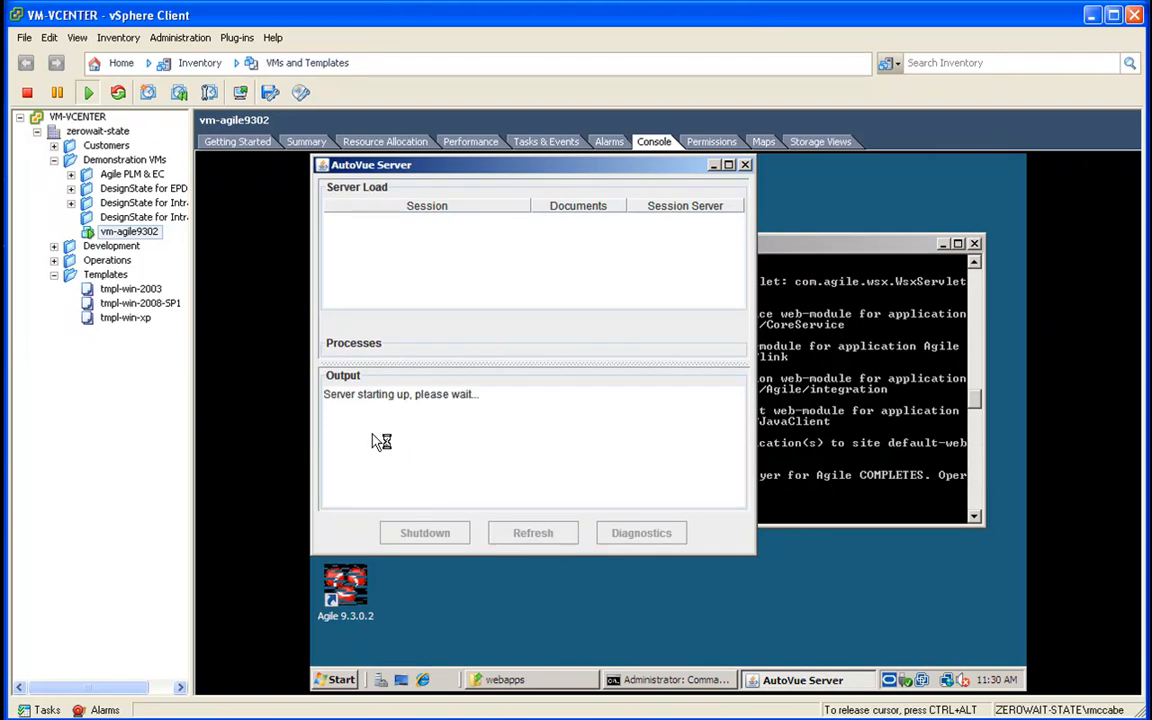
mouse_move(364, 446)
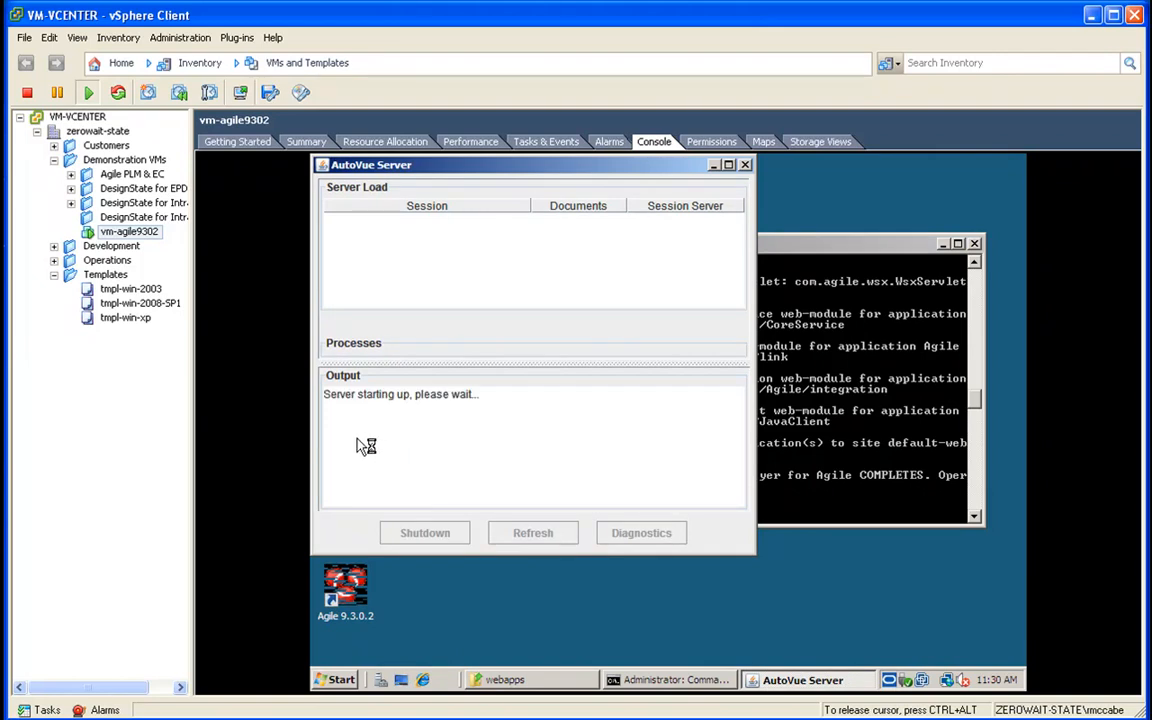
mouse_move(360, 446)
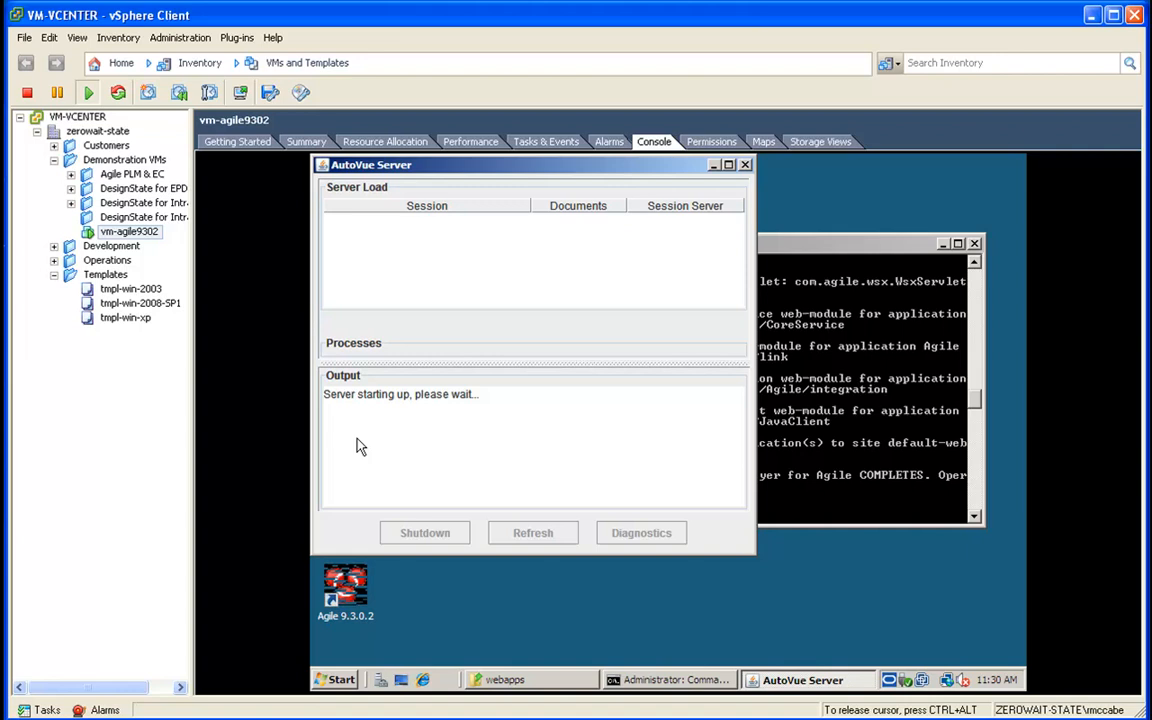
mouse_move(344, 448)
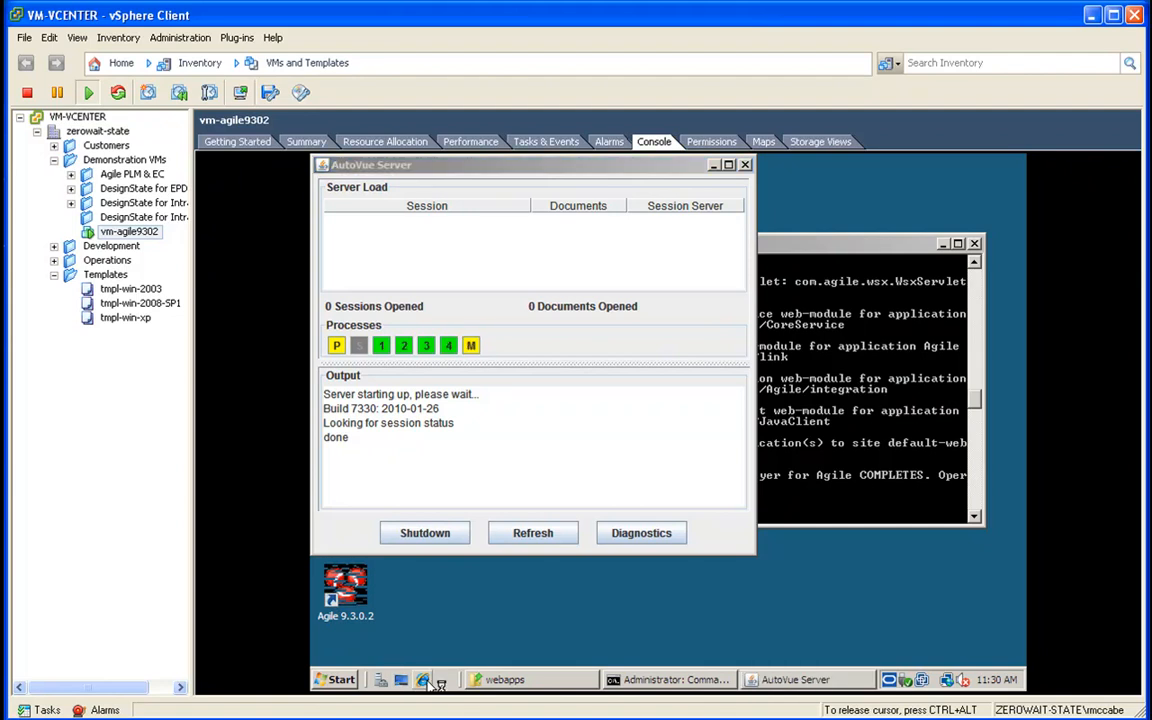
click(422, 680)
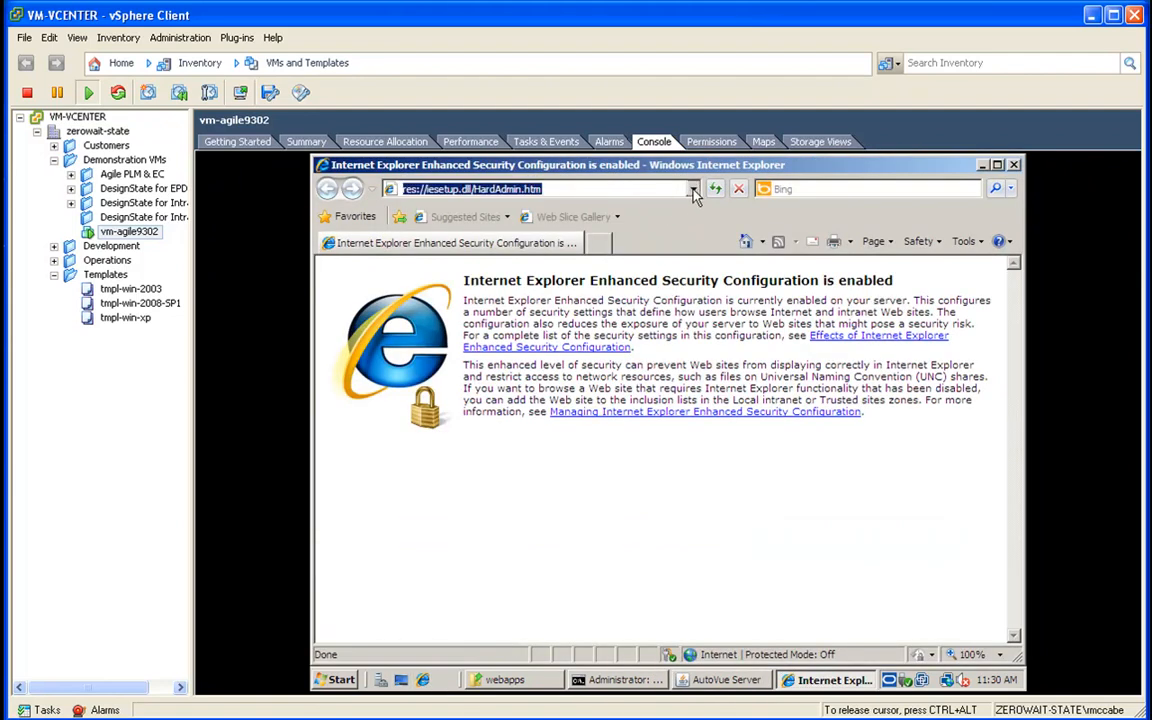
click(692, 188)
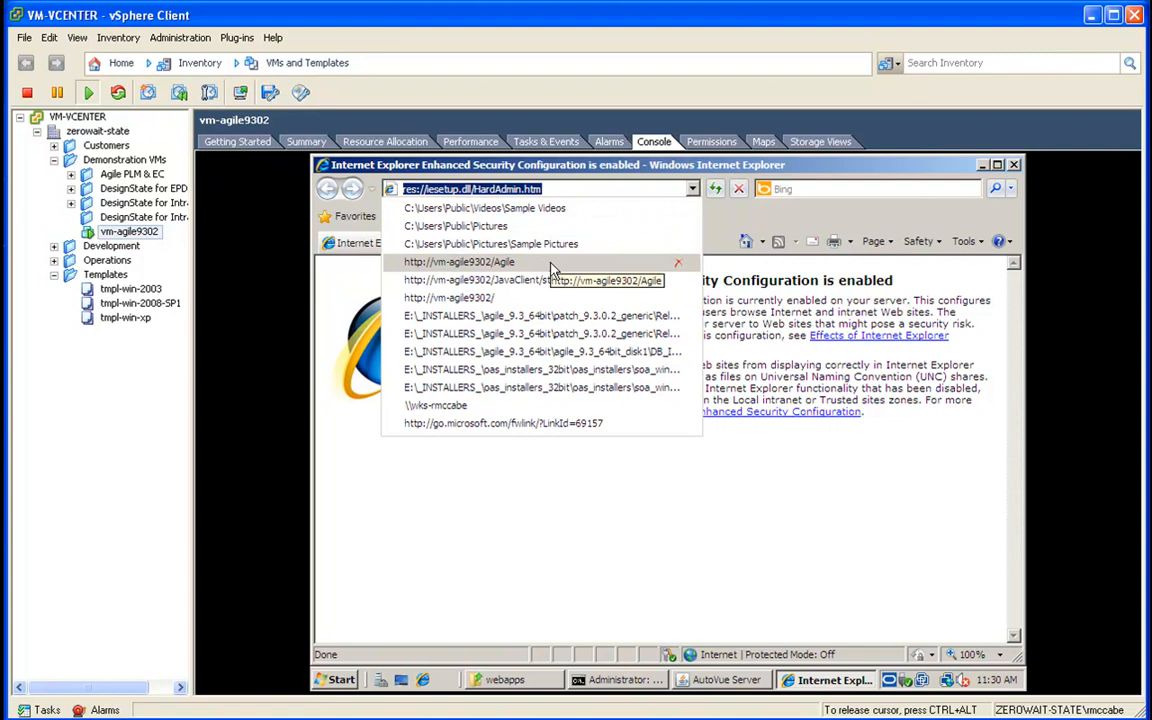
click(460, 260)
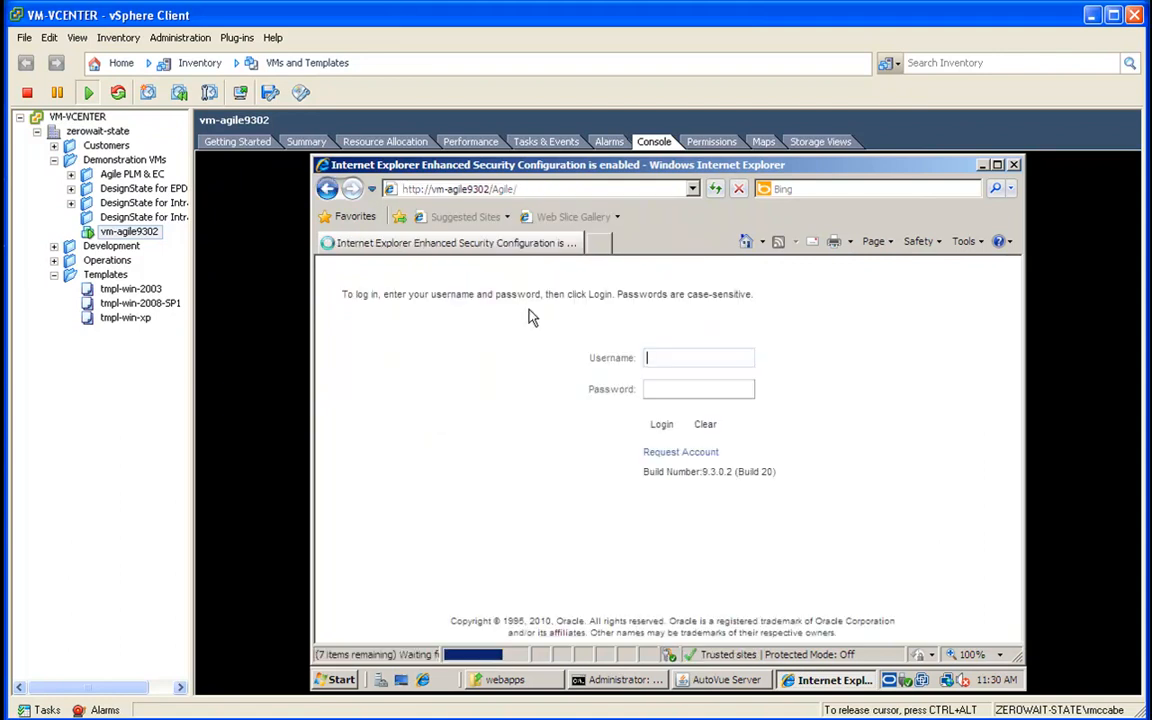
text(adm)
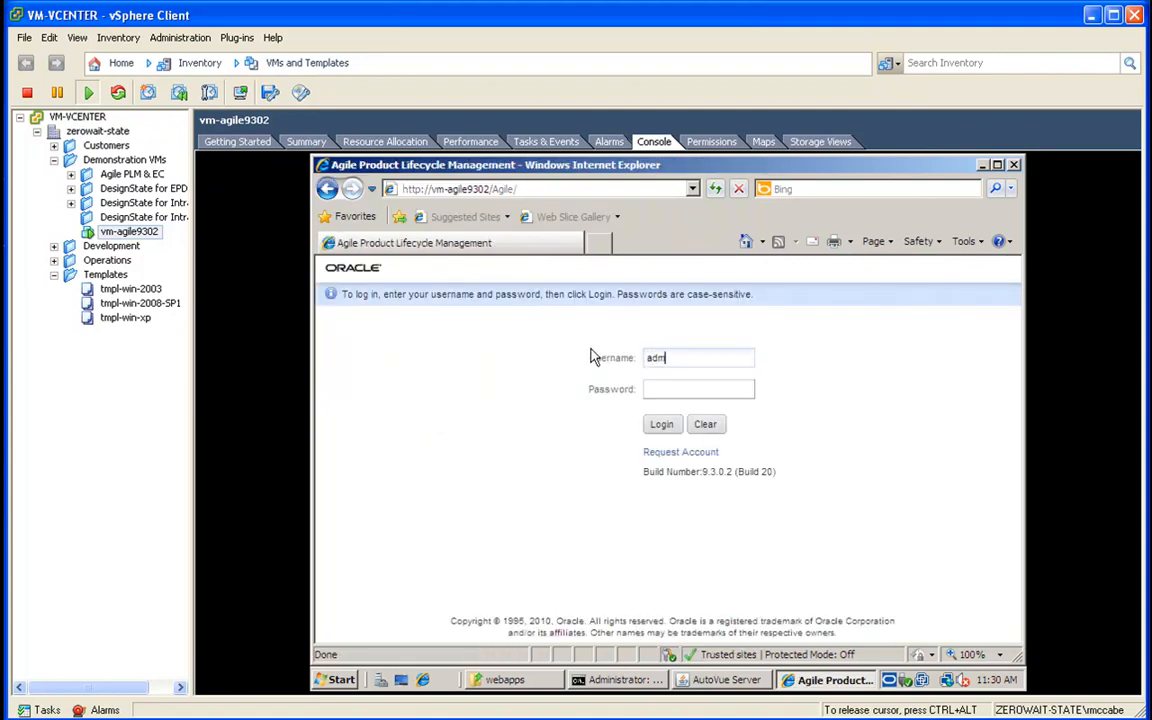
click(660, 424)
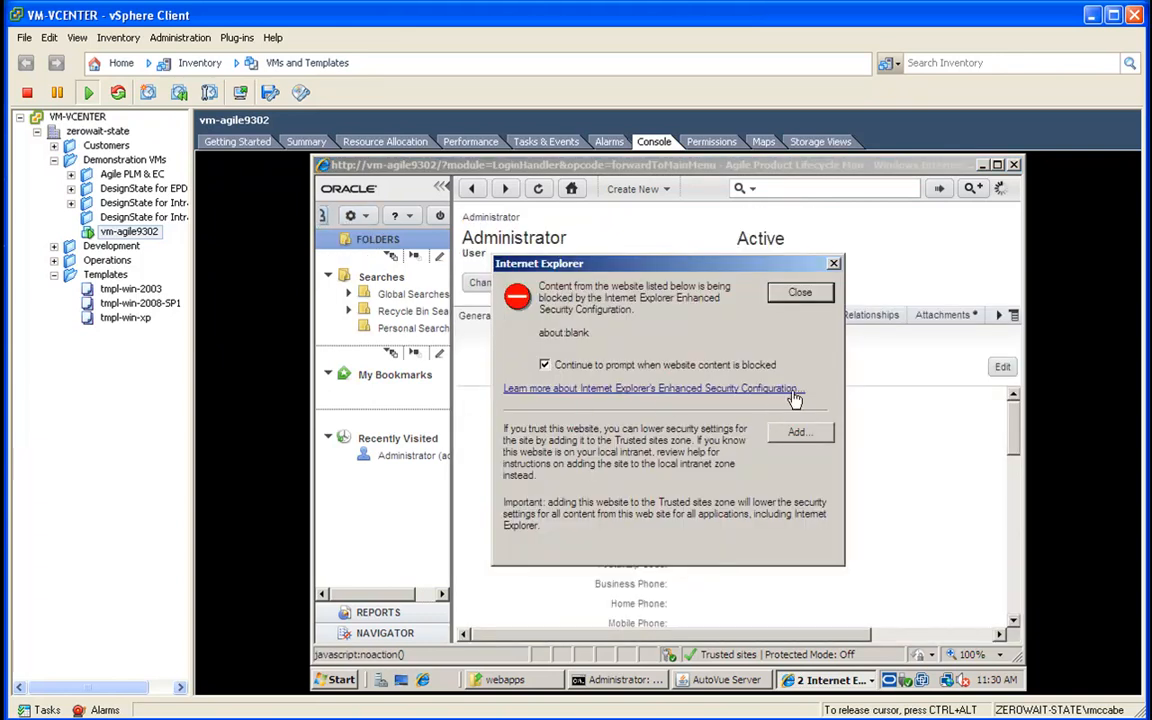
Close the blocked-content notice and show the Administrator's Attachments listing the PDF file.
click(800, 292)
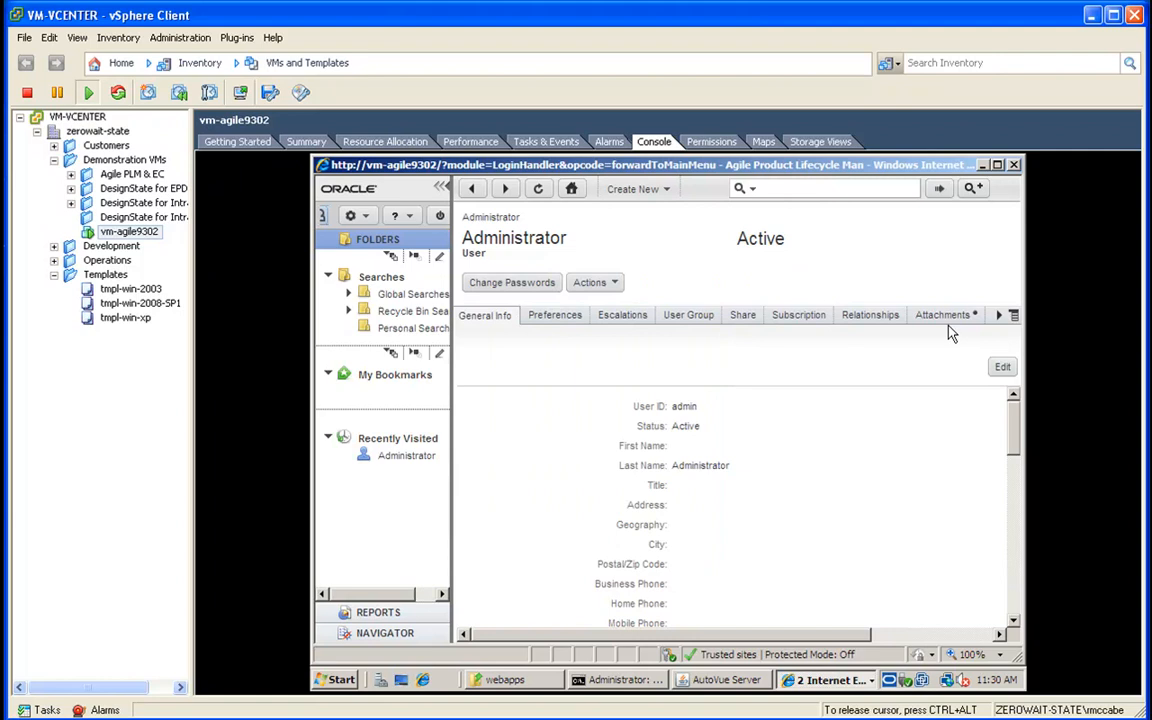
click(944, 316)
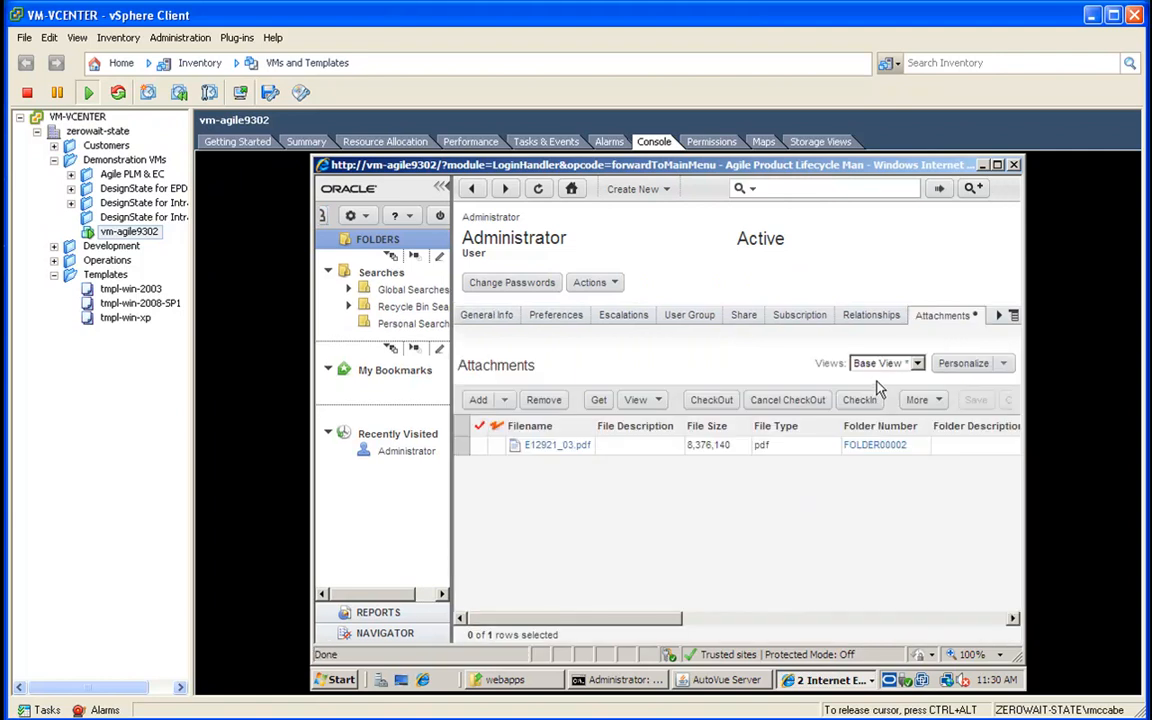
mouse_move(600, 448)
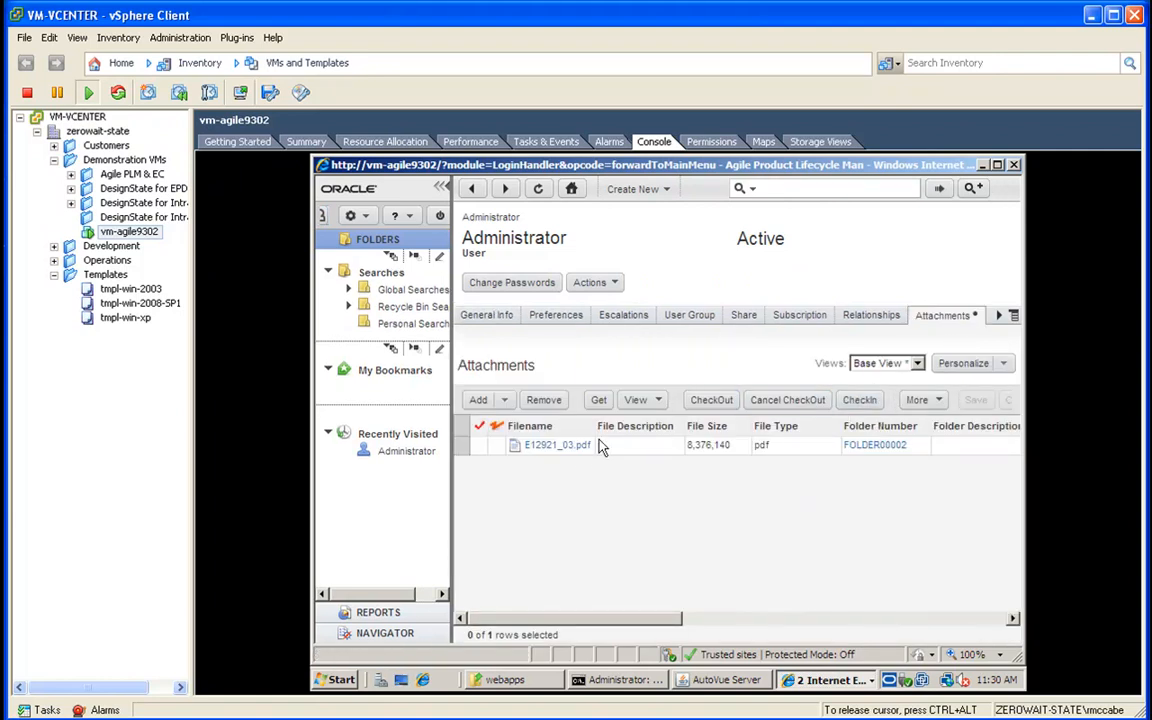